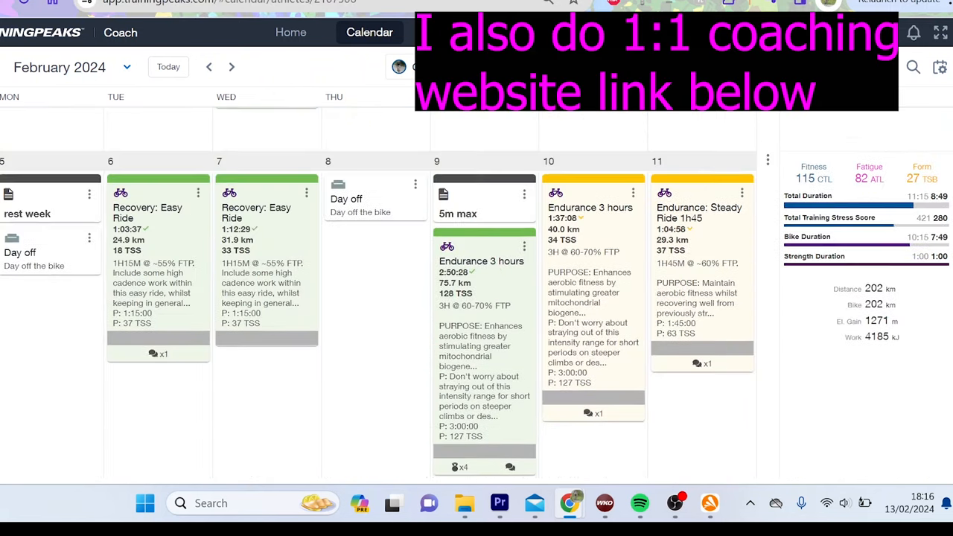
Move the calendar back through the January 2024 weeks and reach the 31 January Threshold 6x10 ride.
scroll("down", 3)
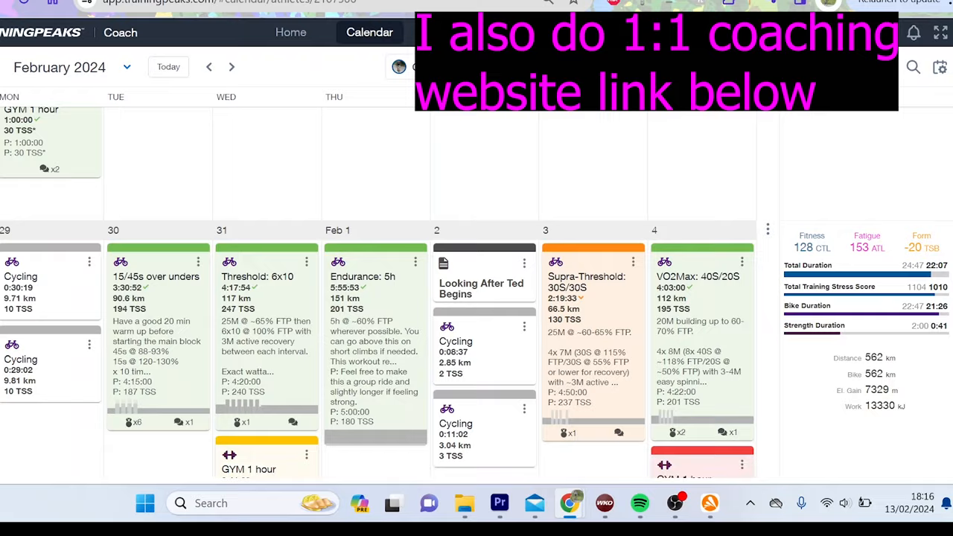
scroll("down", 3)
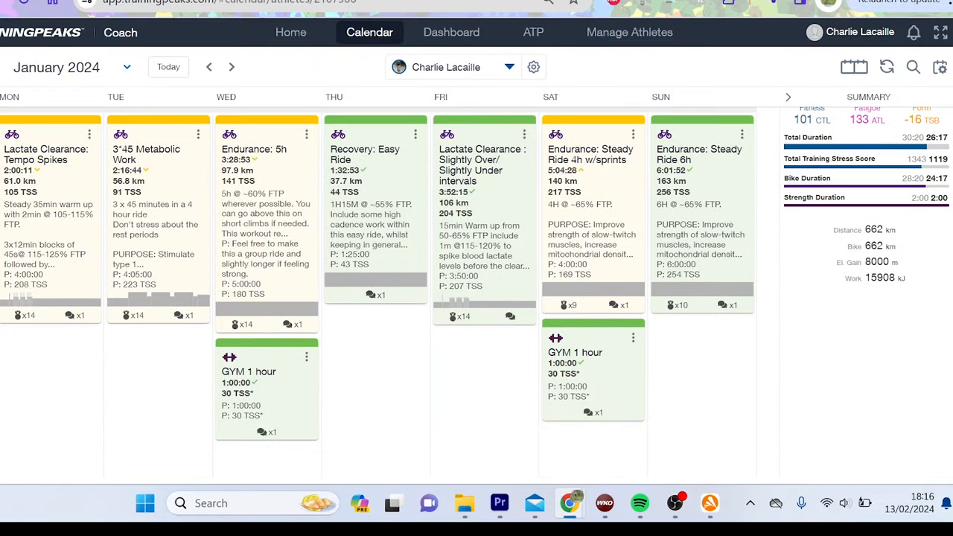
scroll("down", 3)
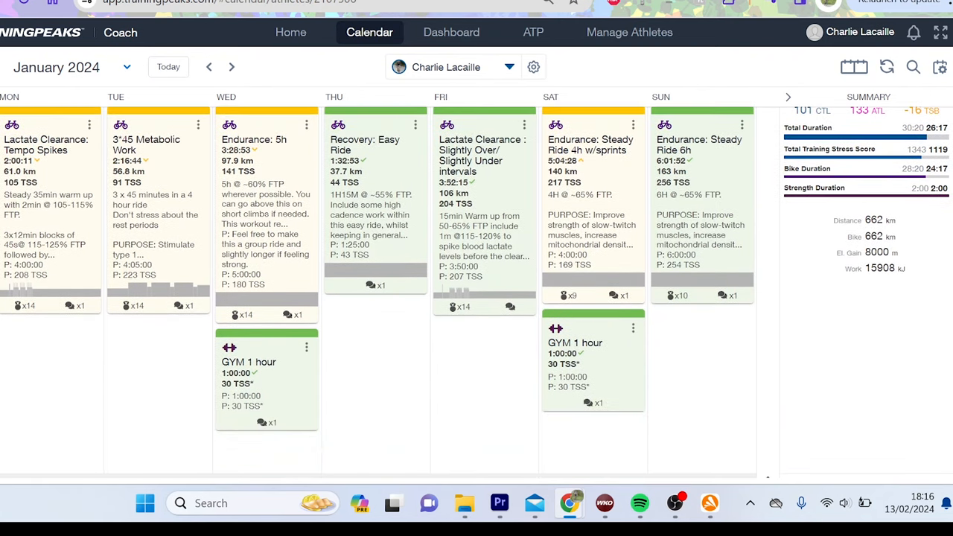
scroll("down", 3)
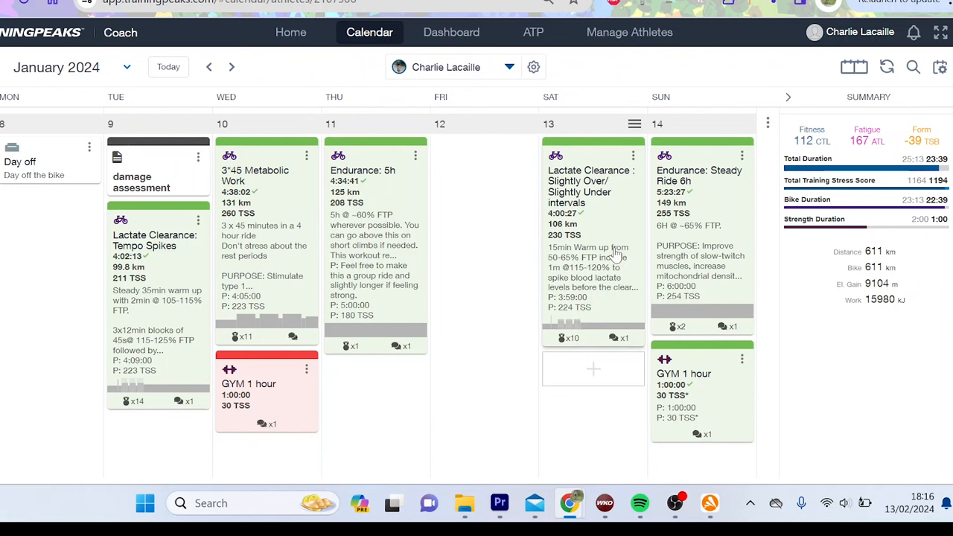
left_click(208, 67)
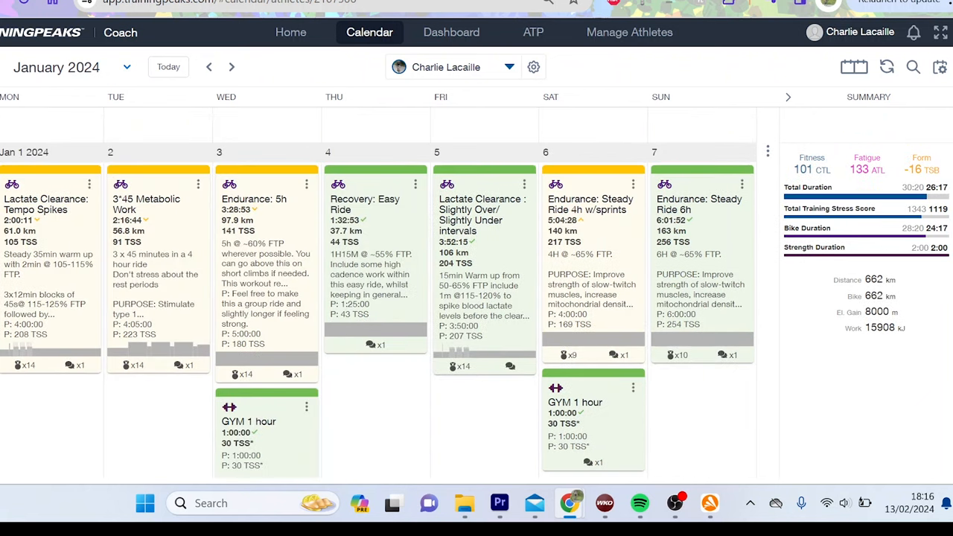
left_click(233, 67)
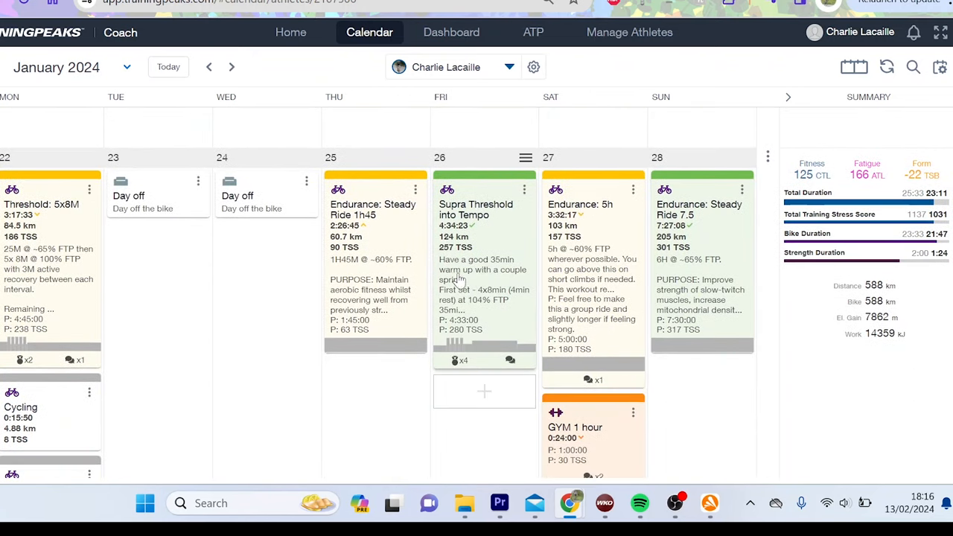
mouse_move(461, 280)
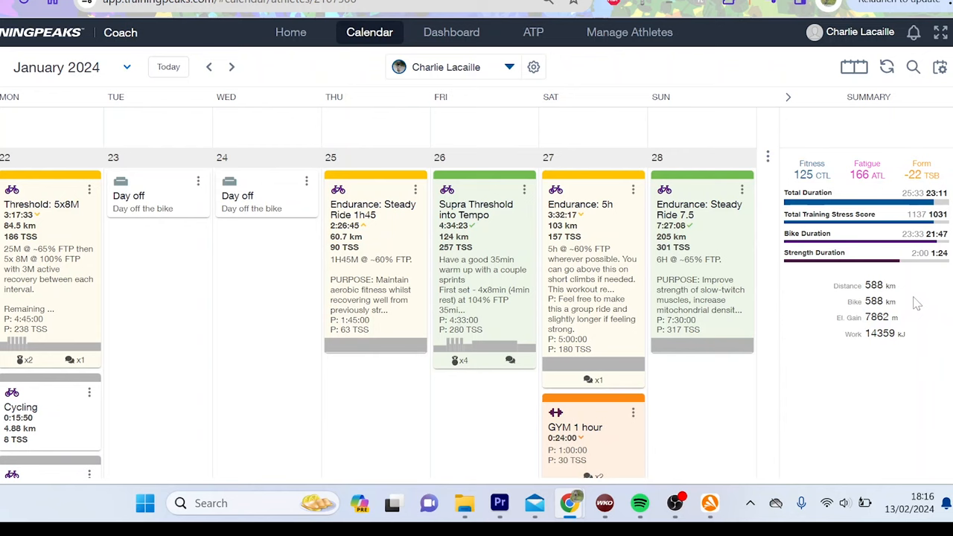
scroll("down", 3)
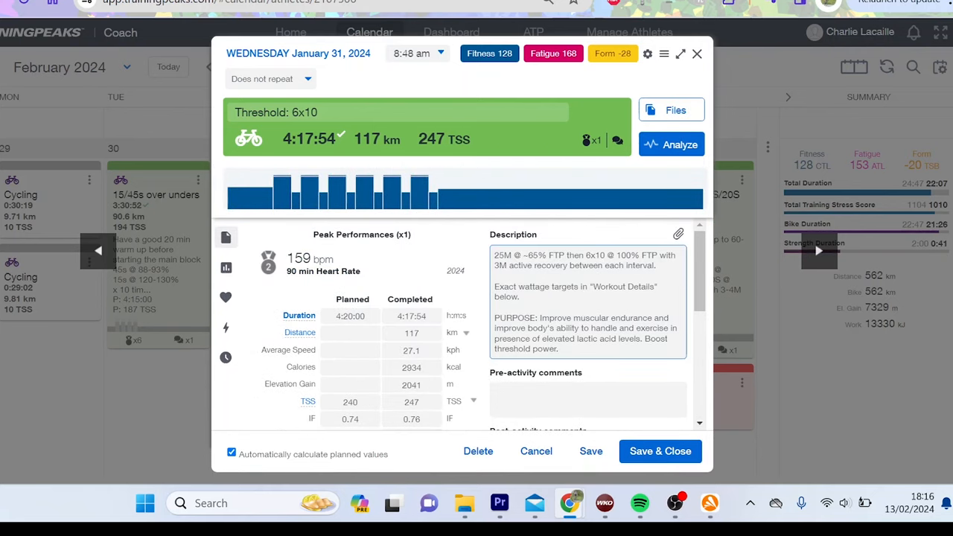
Scroll to the week of 5–11 February and open the 9 February Endurance 3 hours ride.
scroll("down", 3)
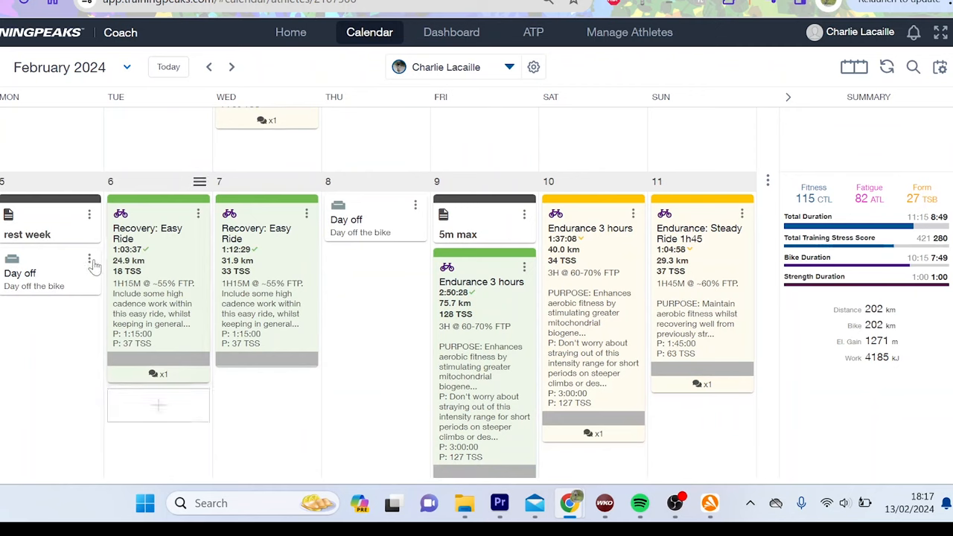
mouse_move(68, 275)
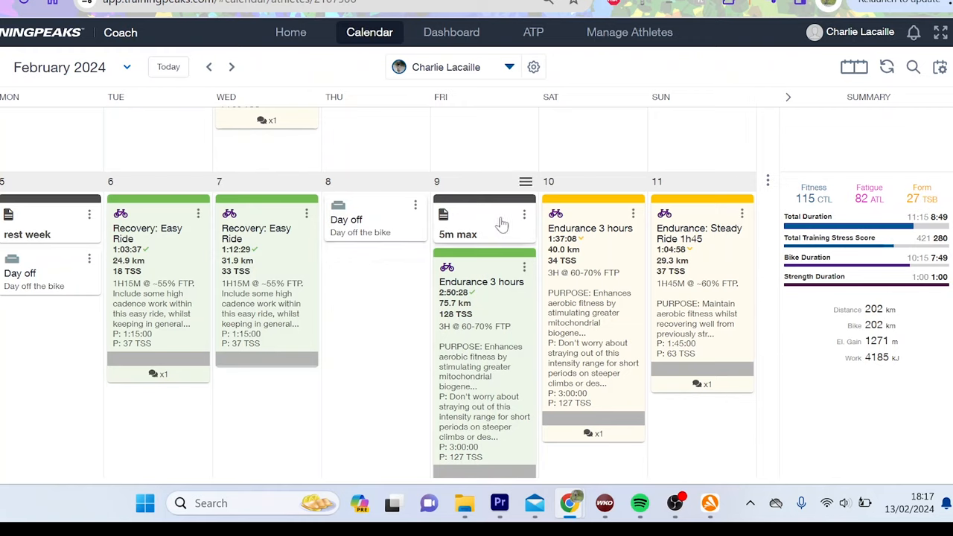
mouse_move(499, 236)
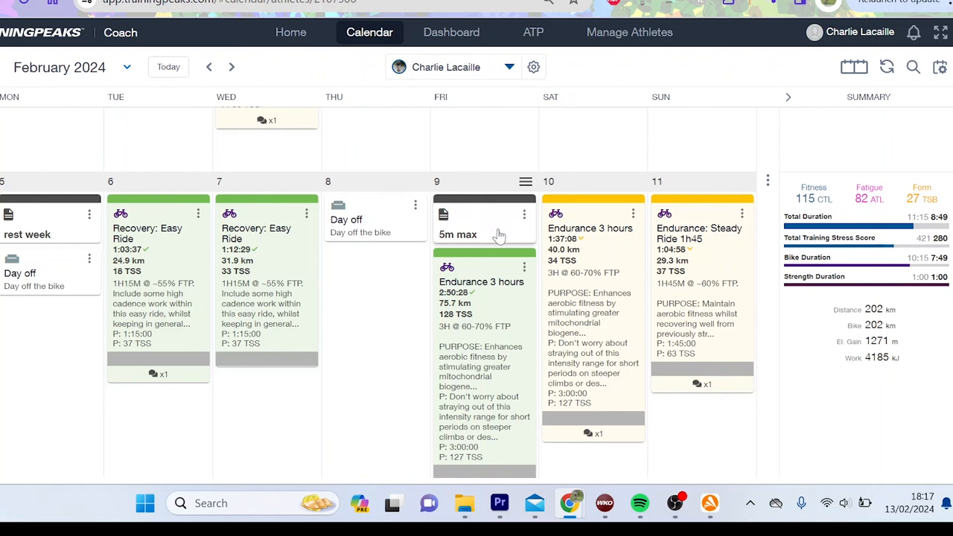
left_click(481, 281)
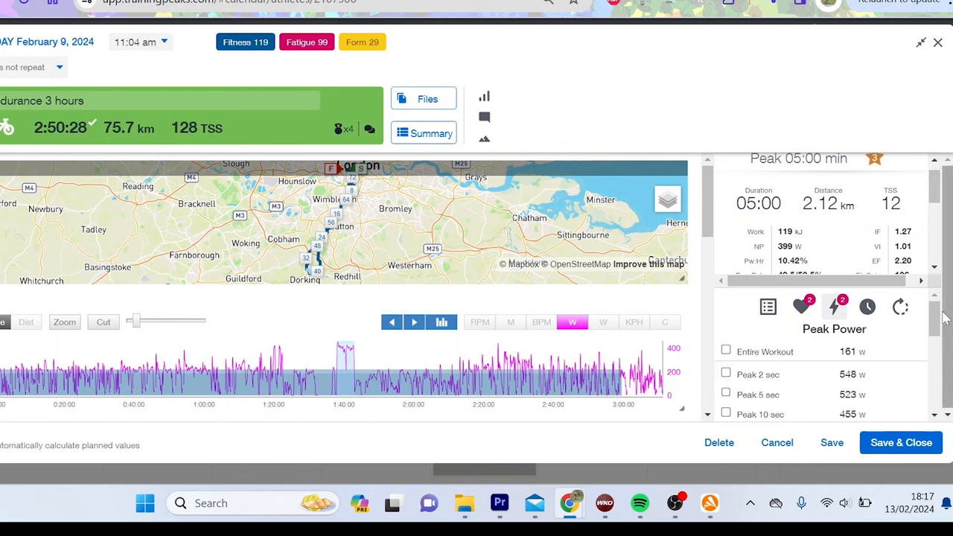
Scroll the Peak Power list to focus the graph on the 397 W five-minute peak.
scroll("down", 3)
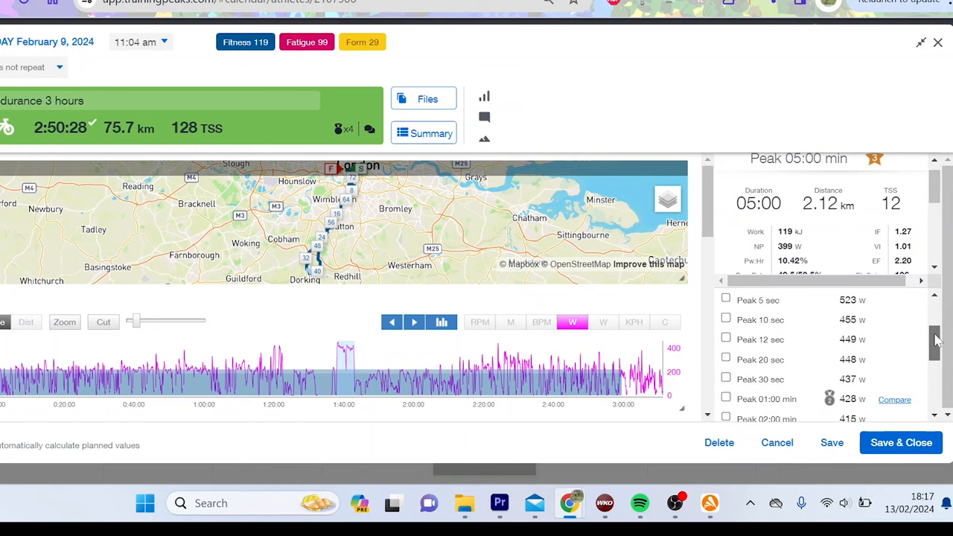
scroll("down", 3)
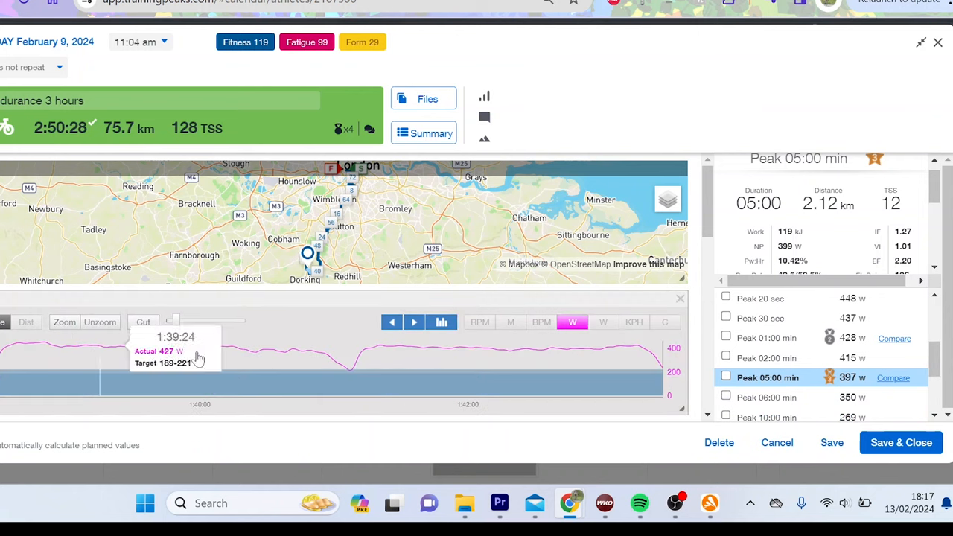
mouse_move(194, 369)
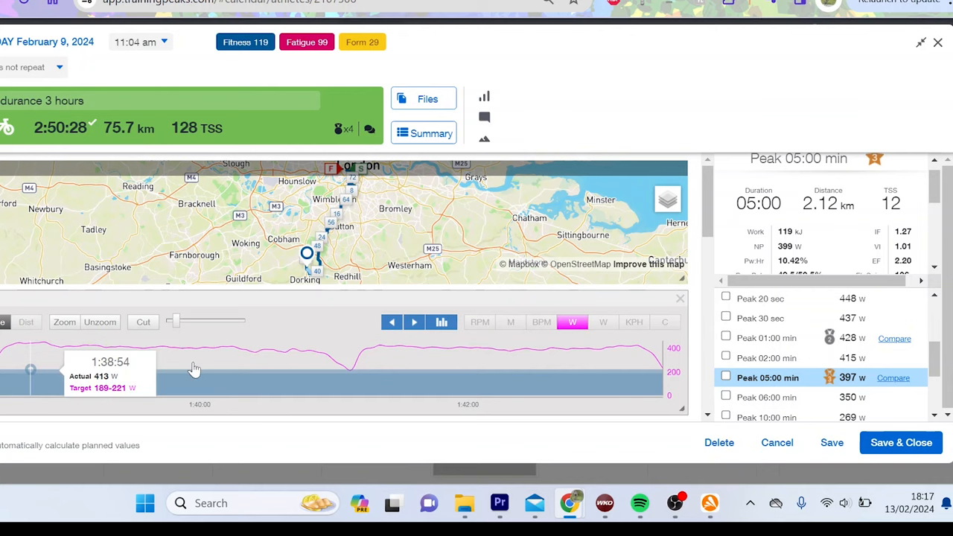
mouse_move(356, 386)
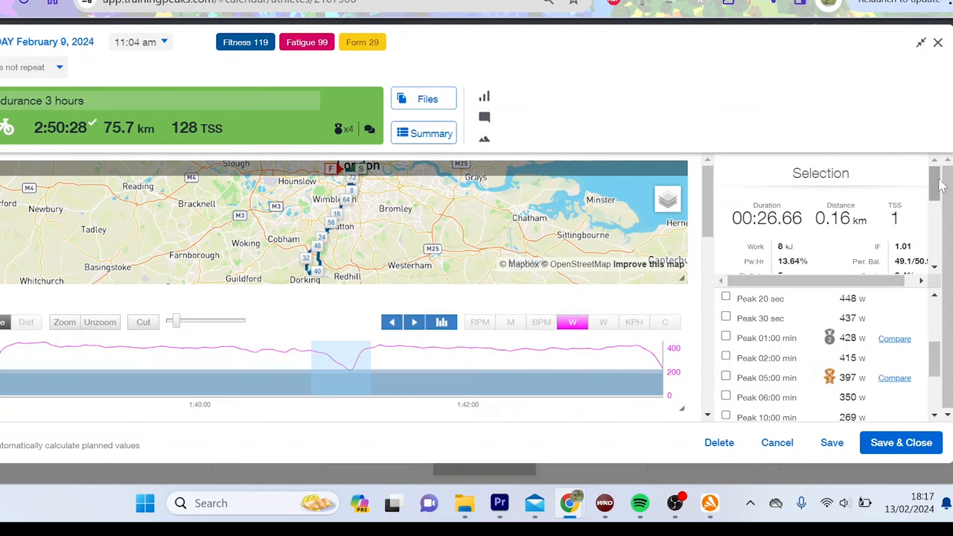
mouse_move(326, 371)
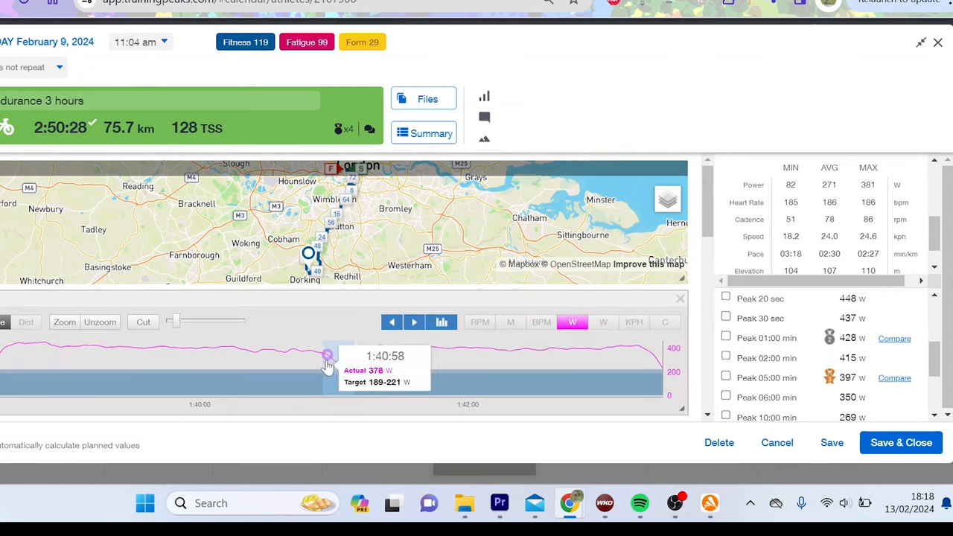
mouse_move(360, 373)
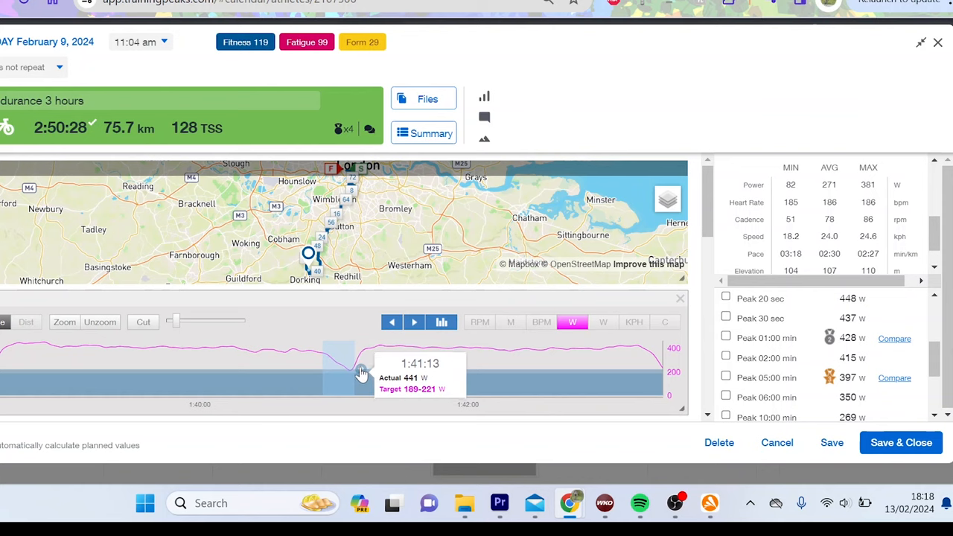
mouse_move(381, 367)
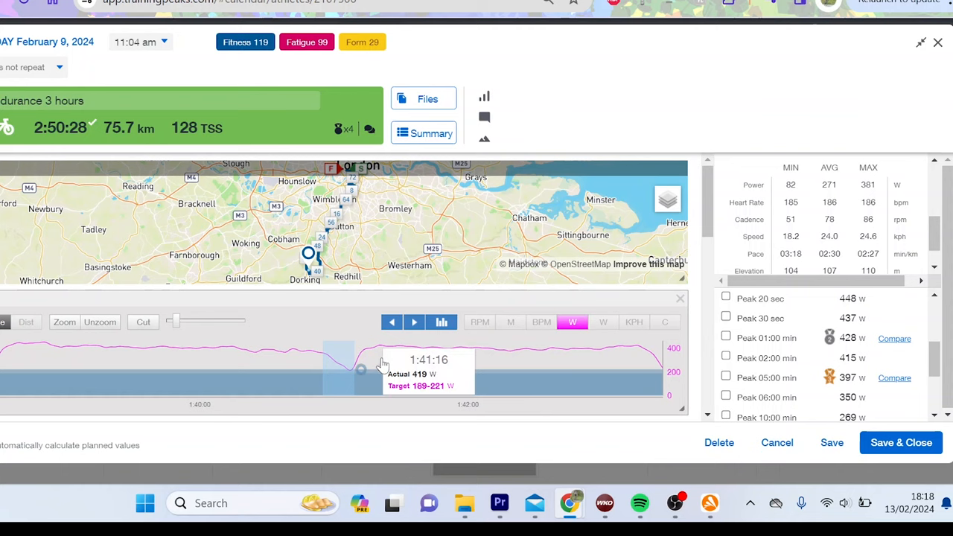
mouse_move(365, 372)
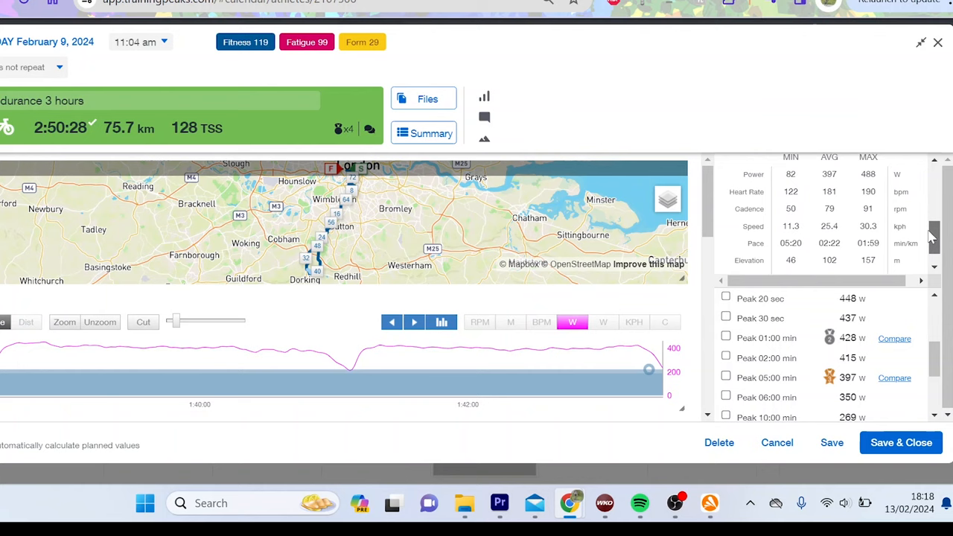
Compare the 397 W Peak 05:00 min effort against all-time peak performances.
scroll("down", 3)
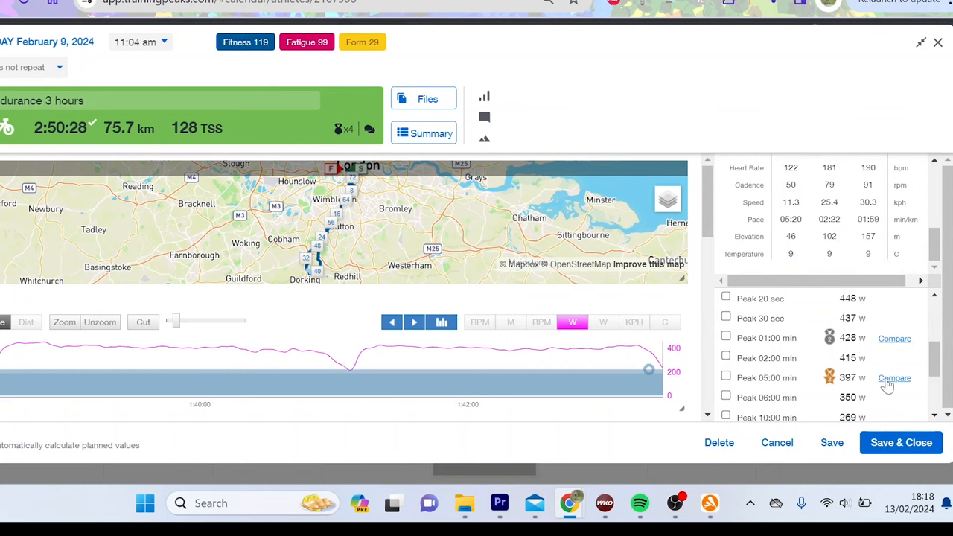
left_click(893, 379)
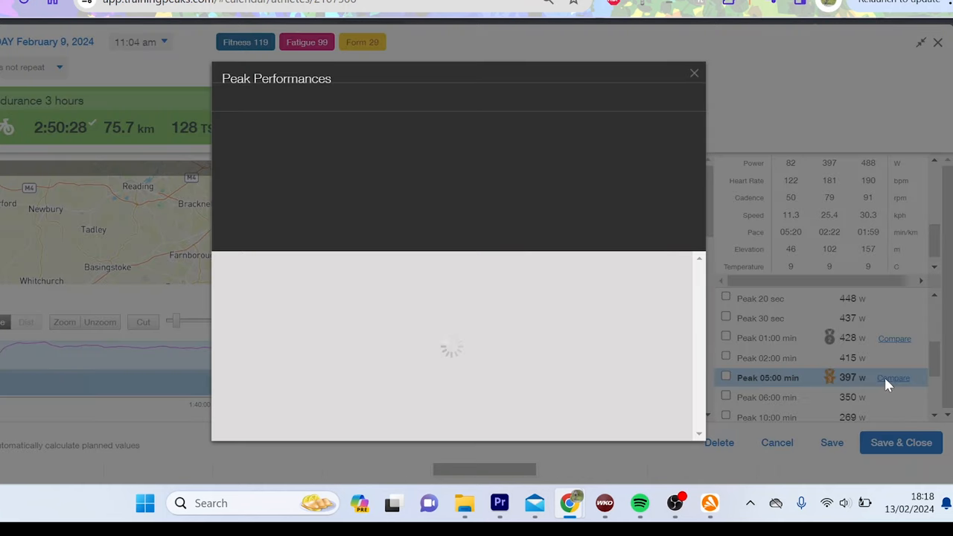
mouse_move(706, 286)
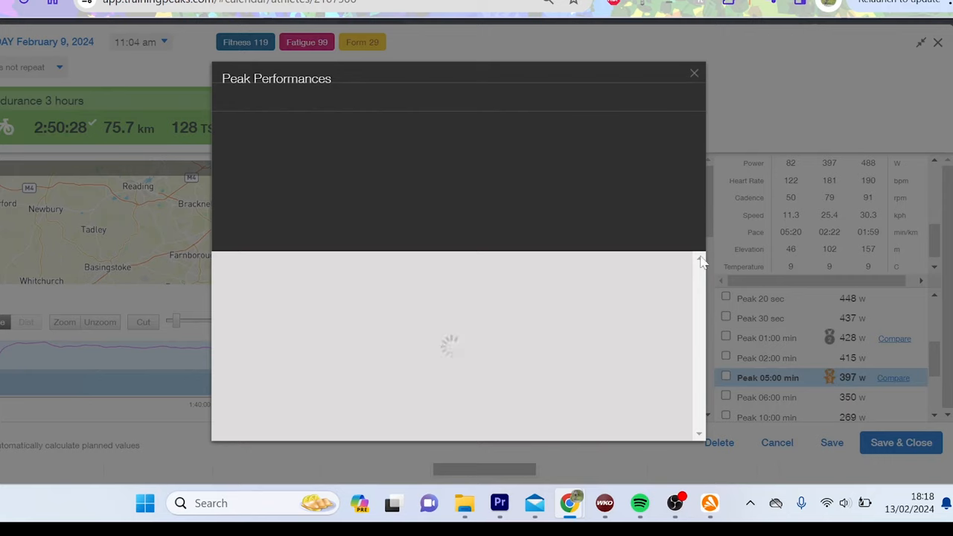
mouse_move(659, 195)
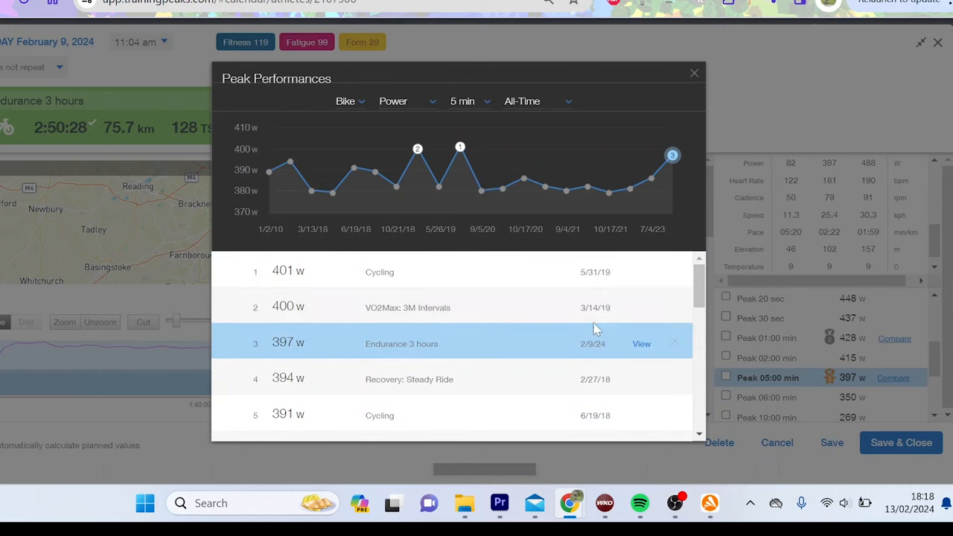
mouse_move(602, 290)
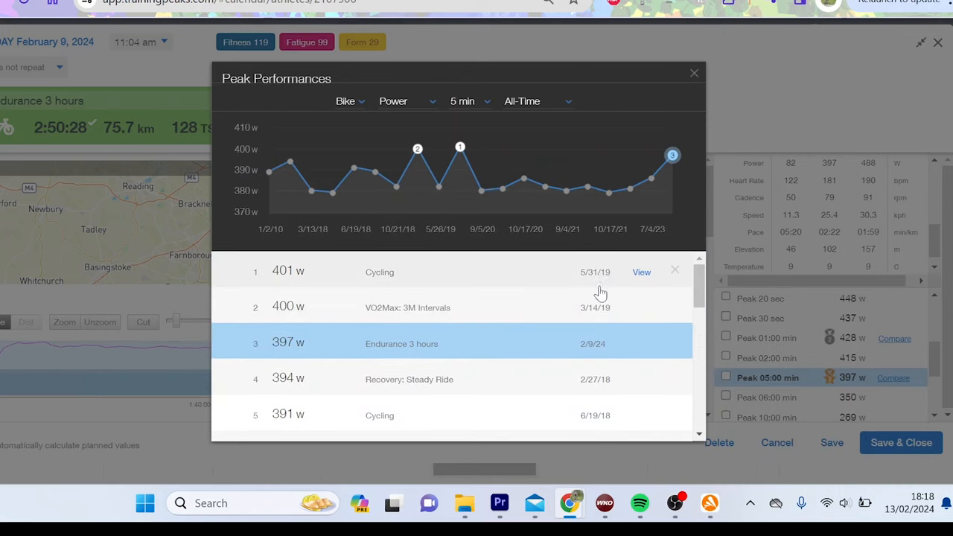
mouse_move(602, 291)
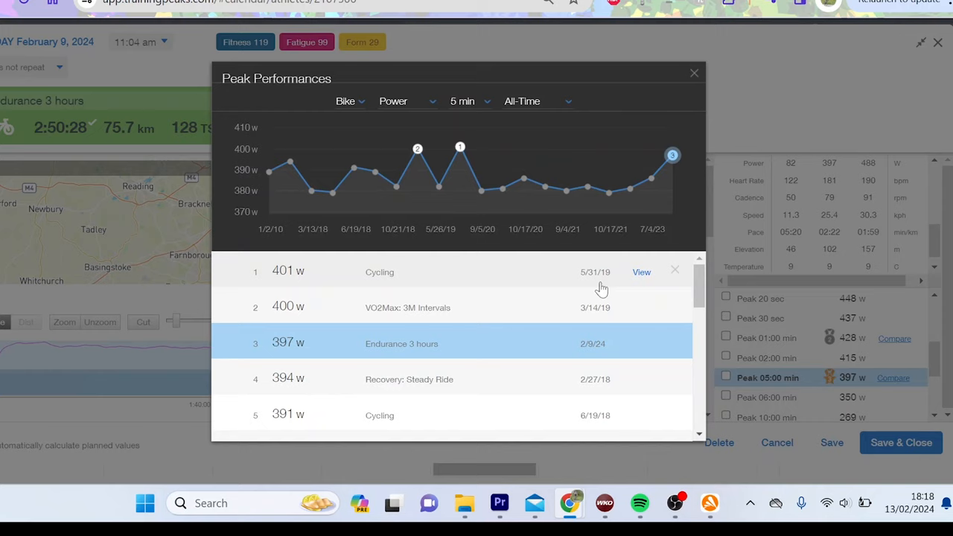
mouse_move(563, 311)
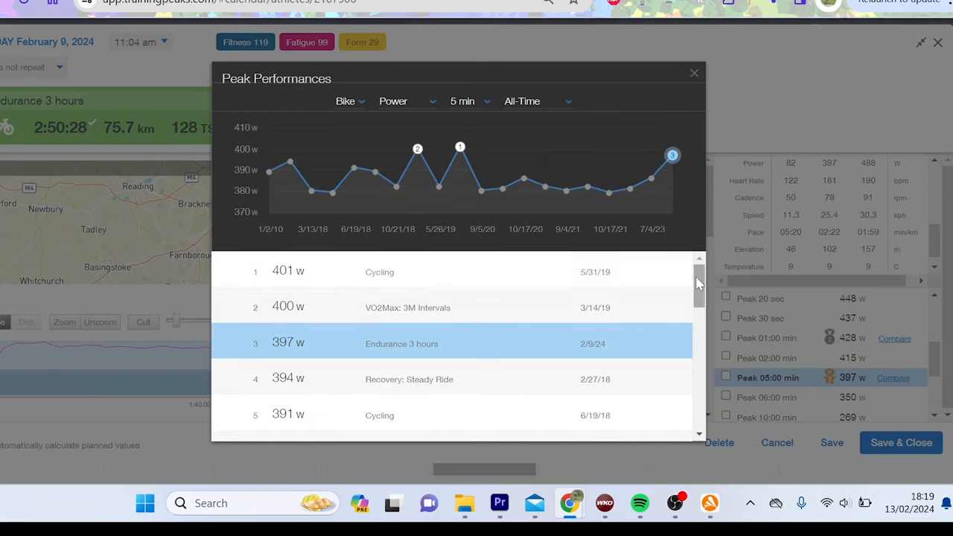
mouse_move(519, 372)
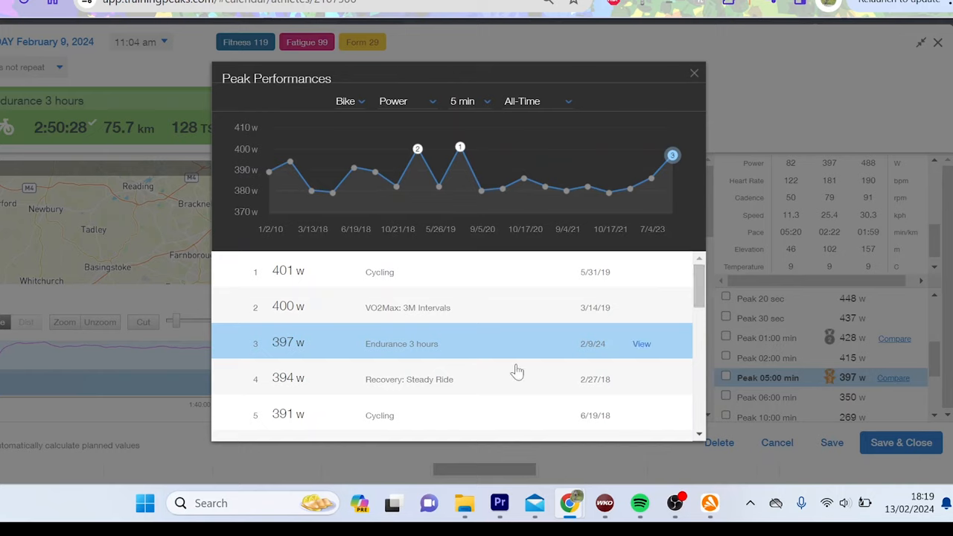
mouse_move(557, 400)
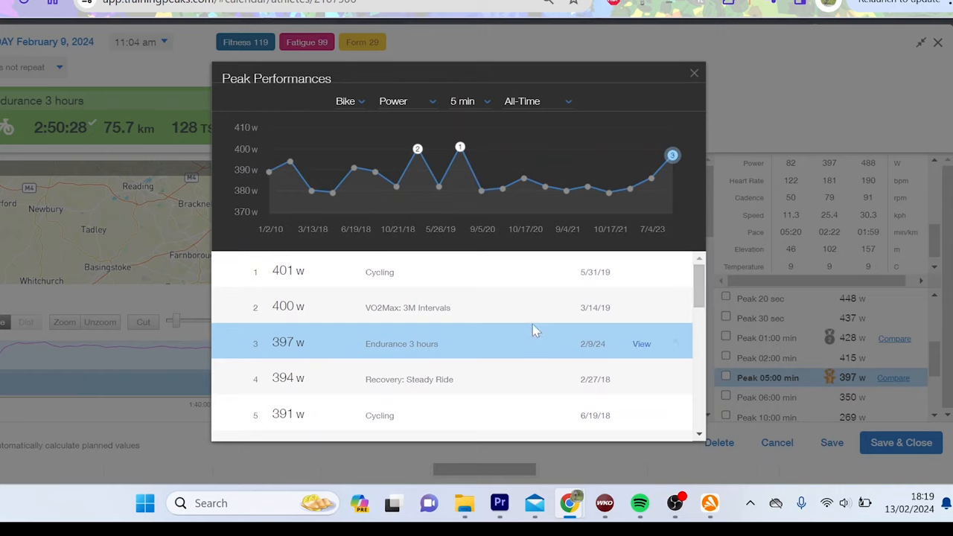
mouse_move(524, 278)
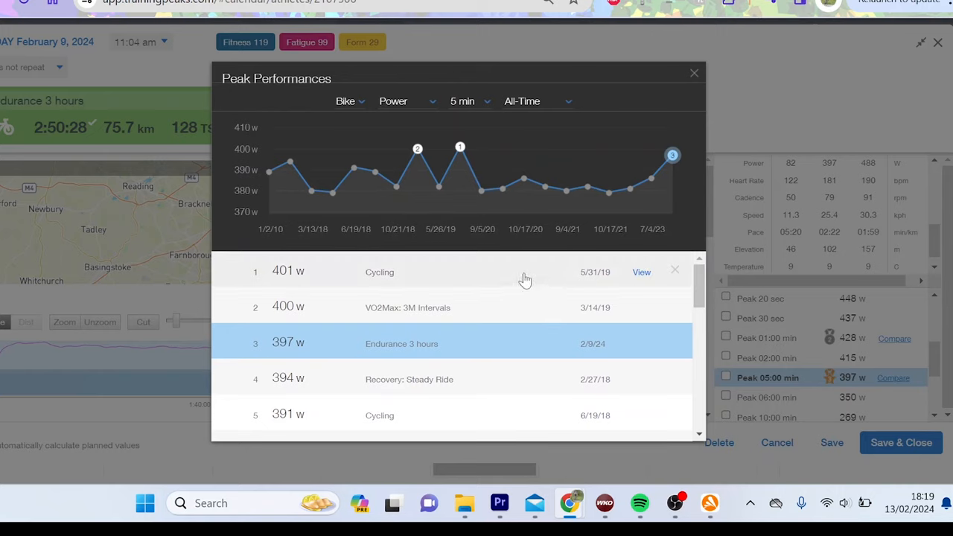
mouse_move(668, 283)
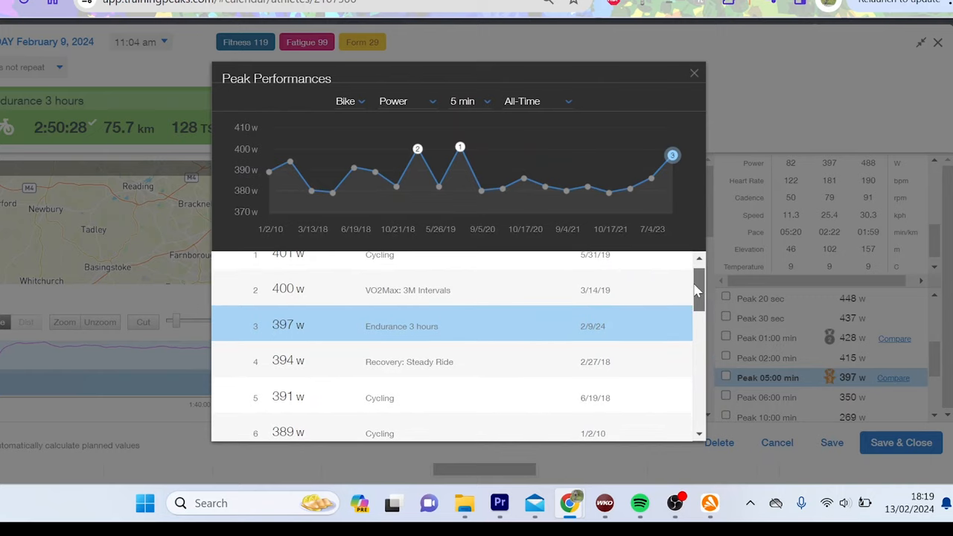
Browse down through the Peak Performances rankings for the five-minute power.
scroll("down", 3)
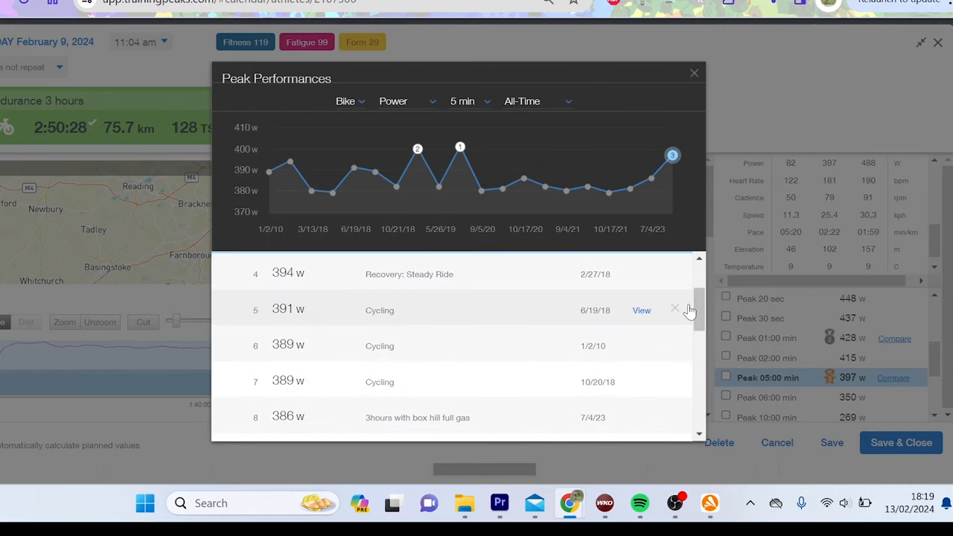
mouse_move(675, 345)
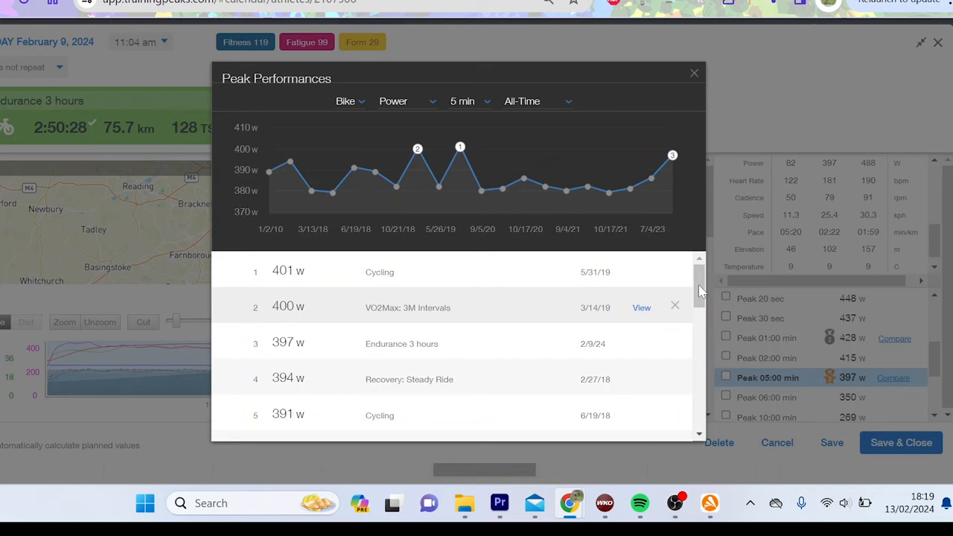
scroll("down", 3)
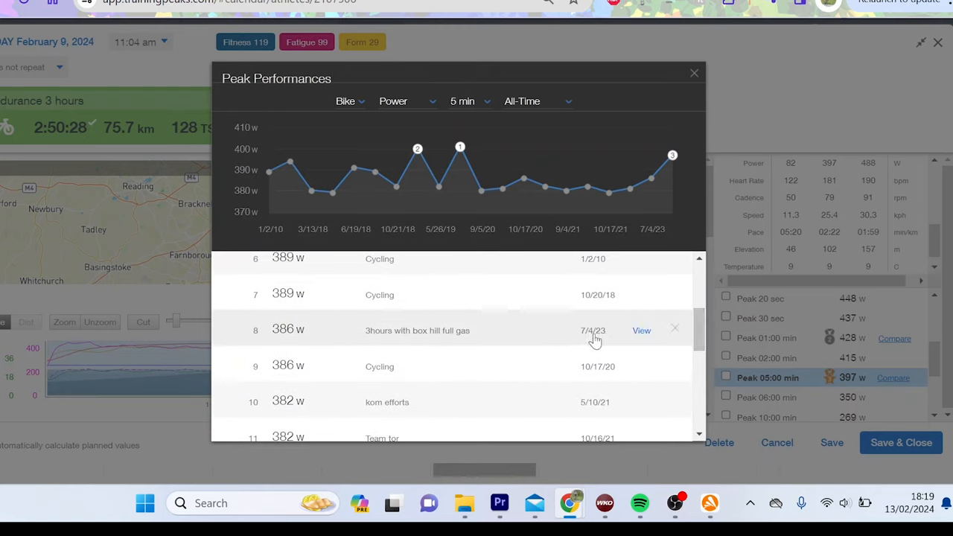
mouse_move(602, 338)
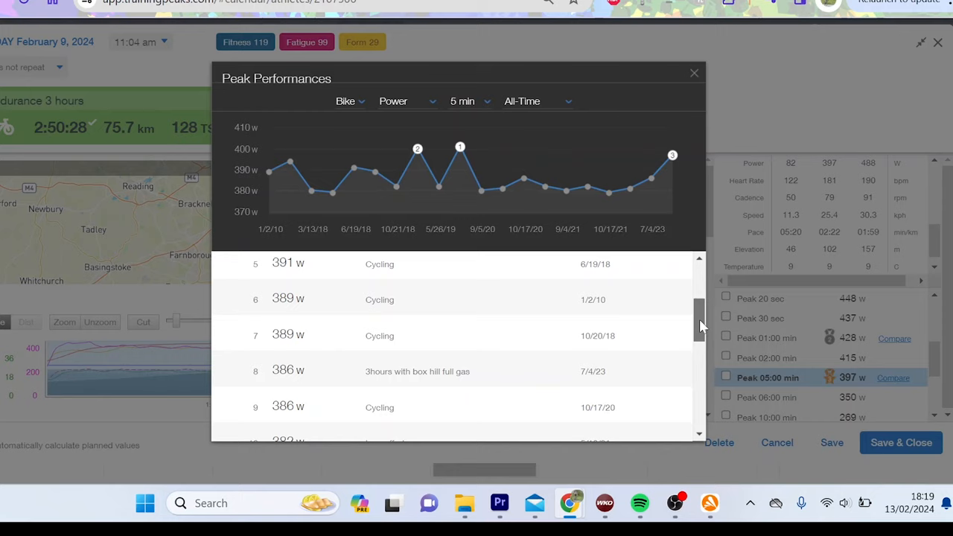
scroll("down", 3)
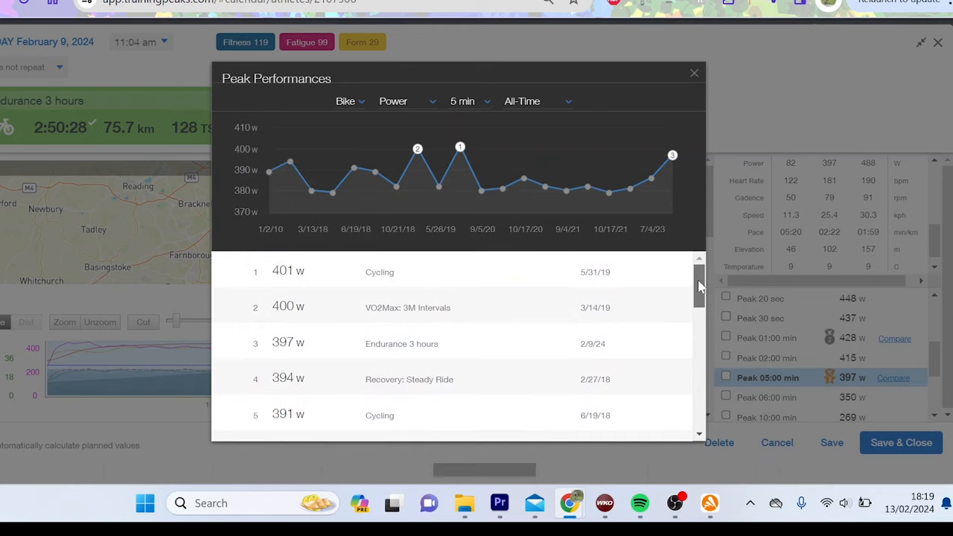
scroll("down", 3)
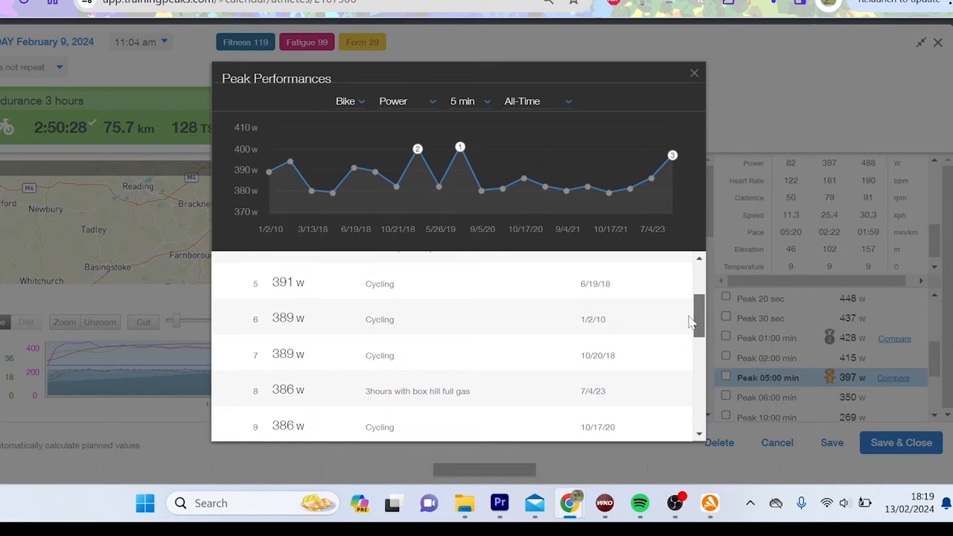
scroll("down", 3)
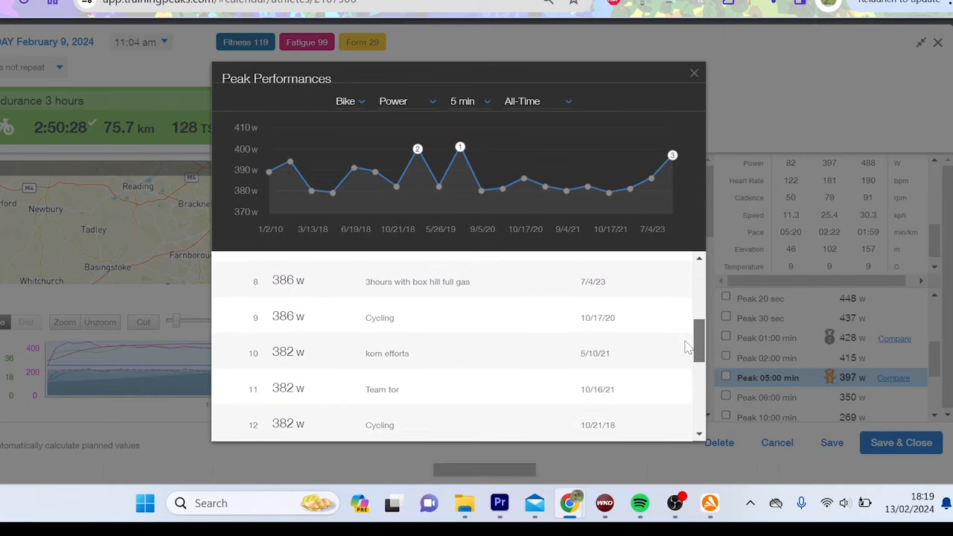
scroll("down", 3)
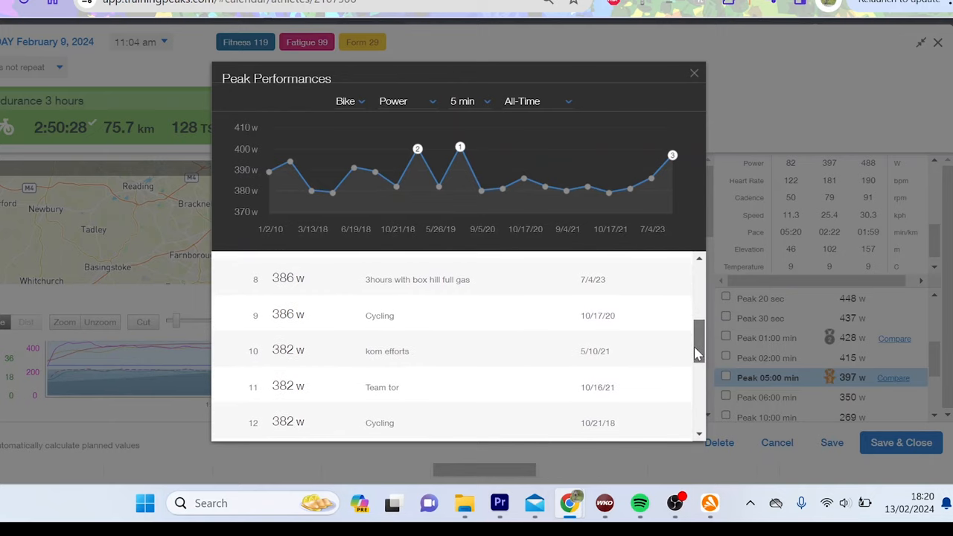
mouse_move(441, 357)
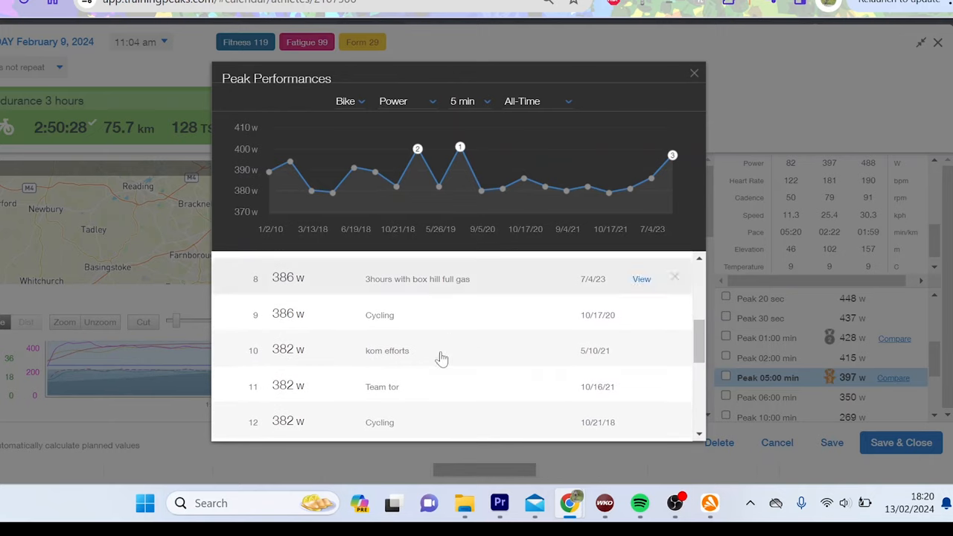
mouse_move(513, 423)
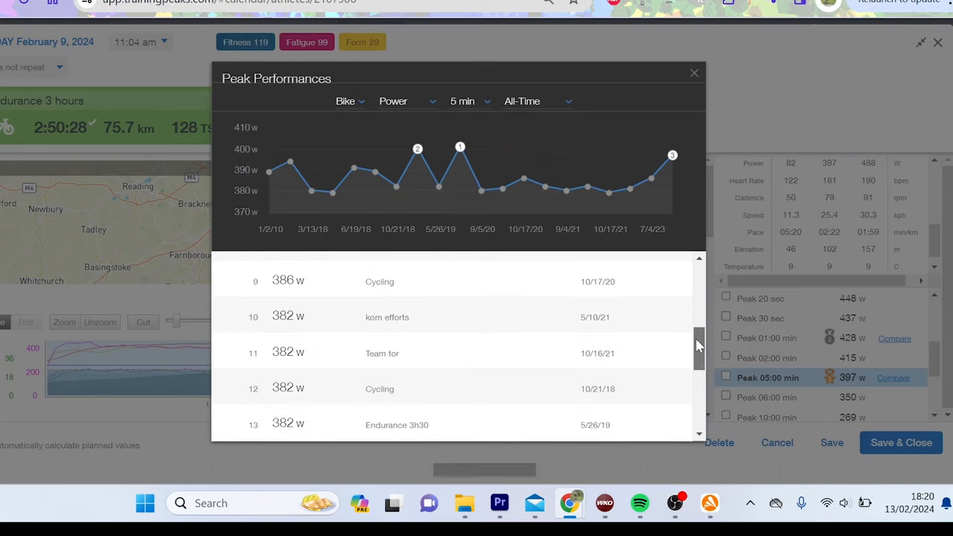
Finish reviewing the rankings, then close them and the workout to return to the 12–18 February calendar.
scroll("down", 3)
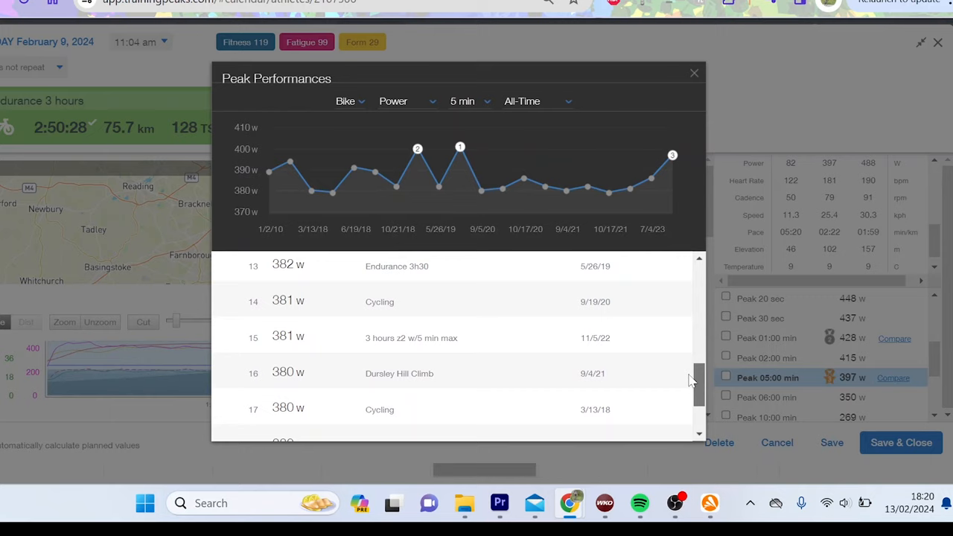
scroll("down", 3)
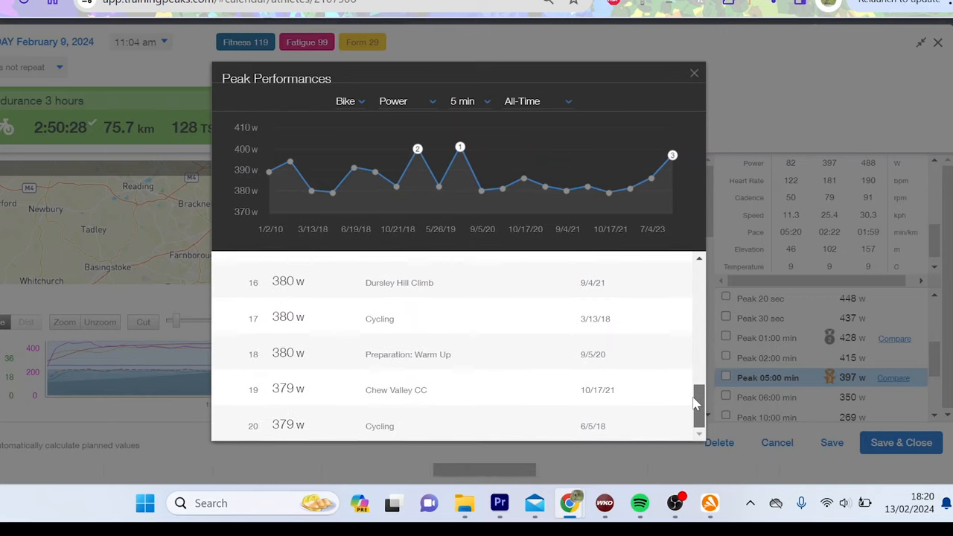
left_click_drag(697, 402, 703, 297)
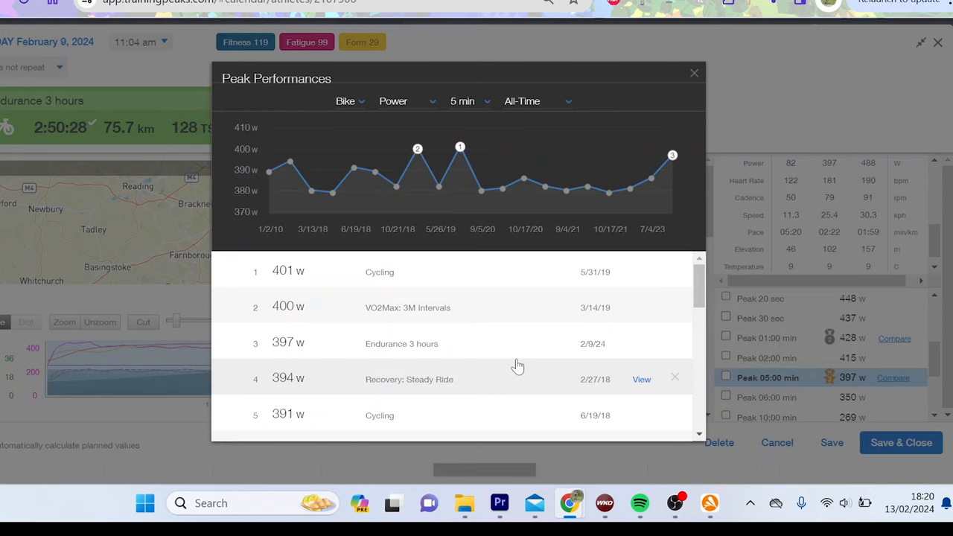
mouse_move(307, 343)
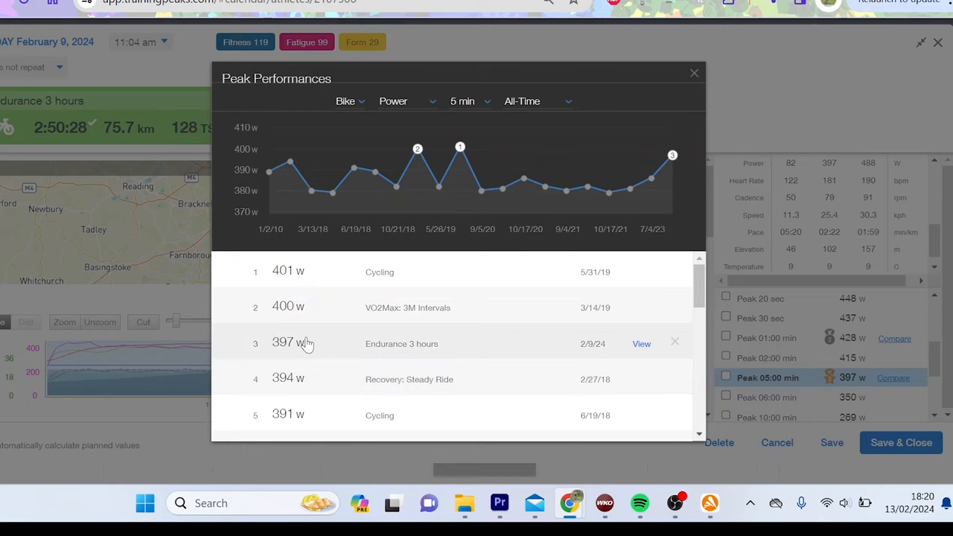
mouse_move(494, 214)
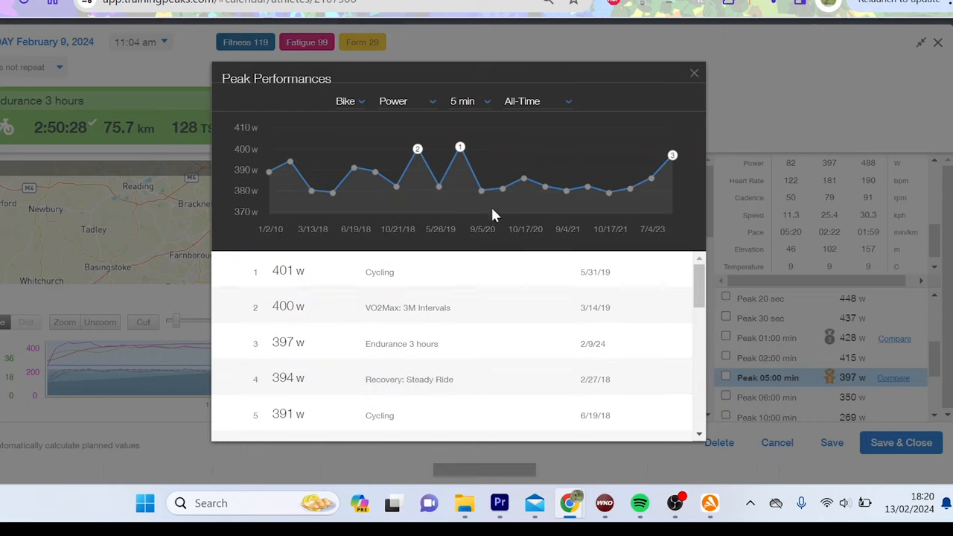
left_click(694, 73)
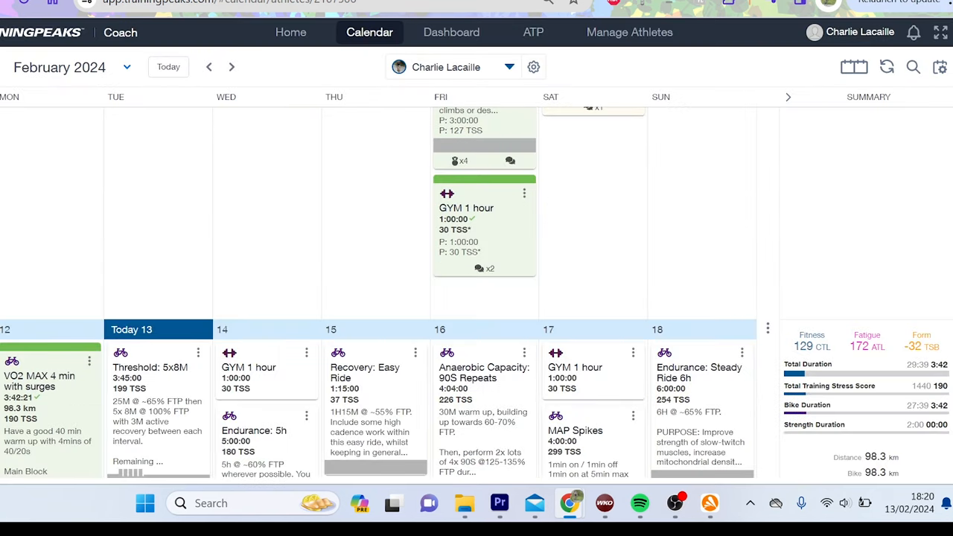
Open the 12 February VO2 MAX 4 min with surges ride in full analysis.
scroll("down", 3)
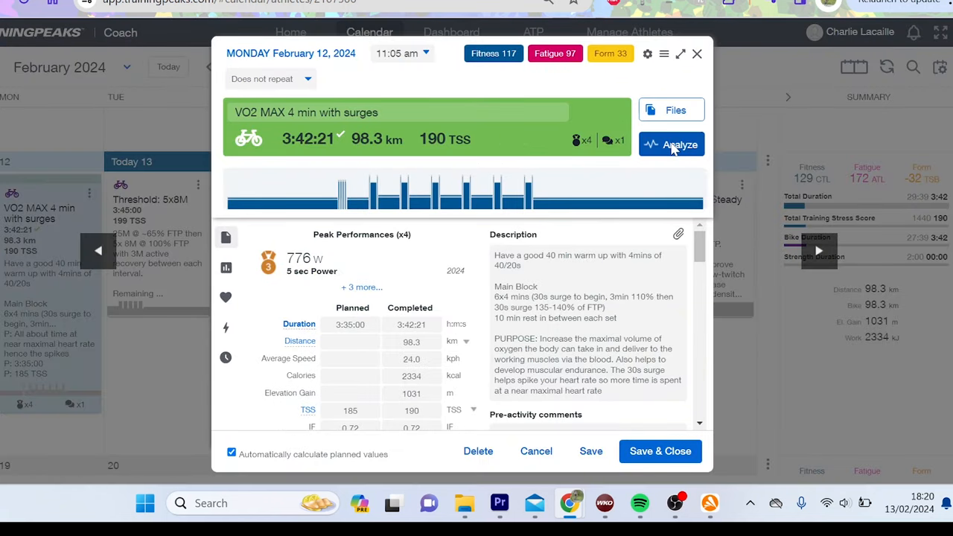
left_click(670, 144)
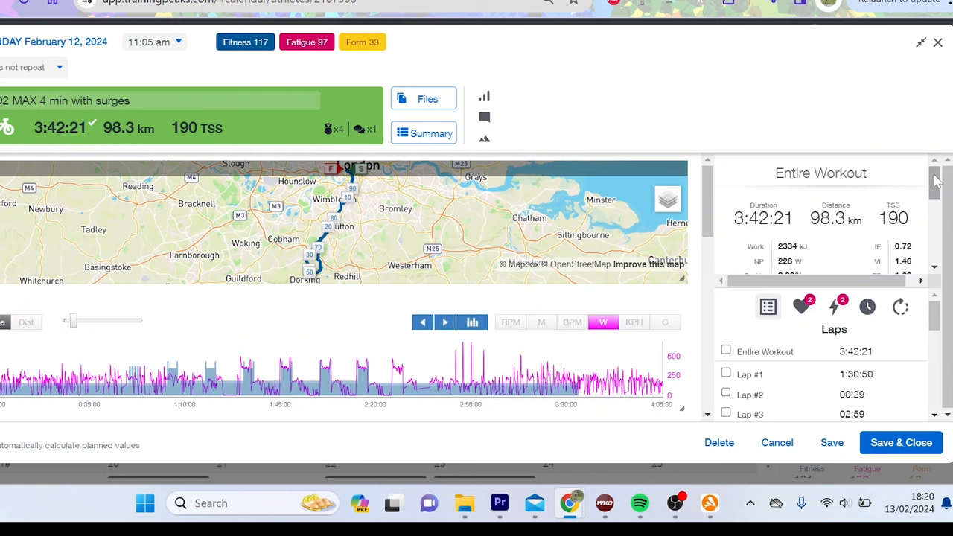
Review the VO2 MAX ride's power, heart rate and laps, then close it back to the calendar.
scroll("down", 3)
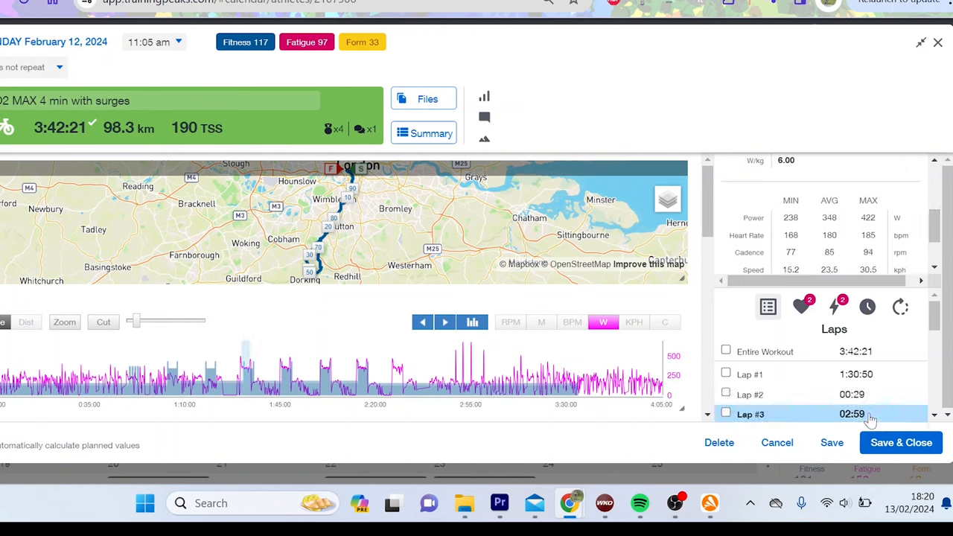
scroll("down", 3)
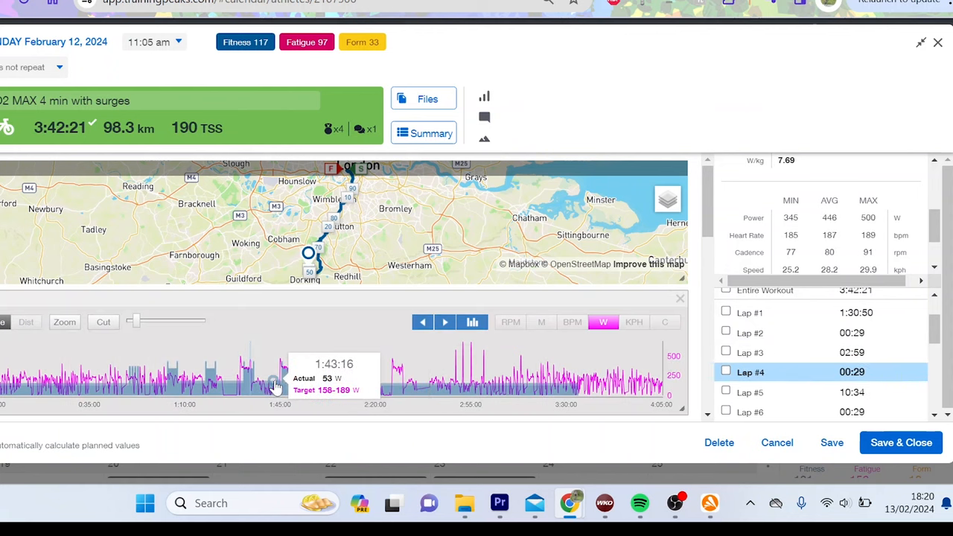
left_click(64, 321)
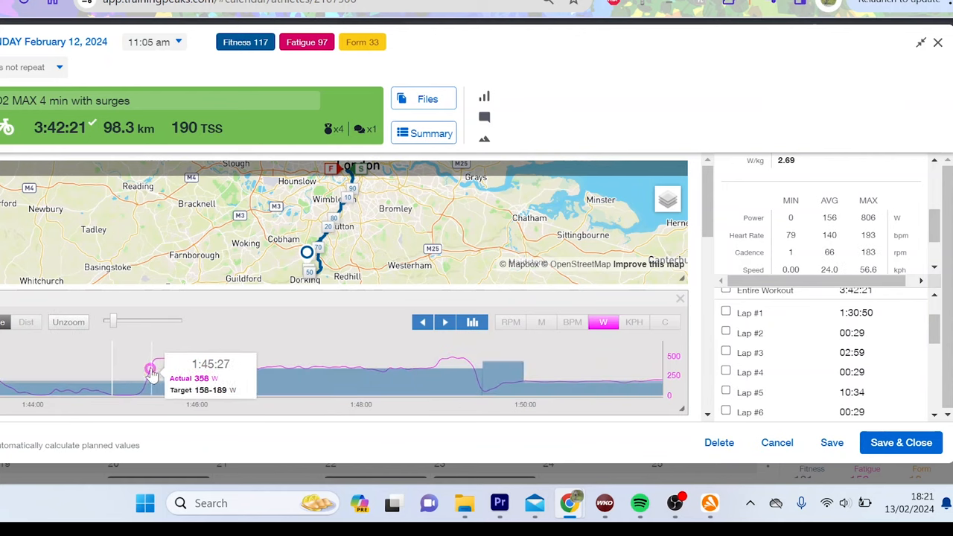
mouse_move(469, 402)
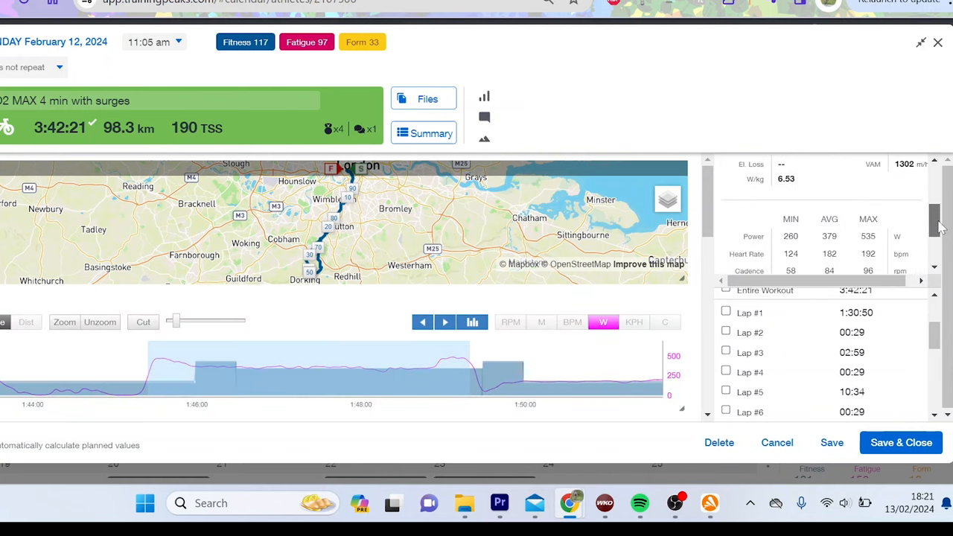
scroll("down", 3)
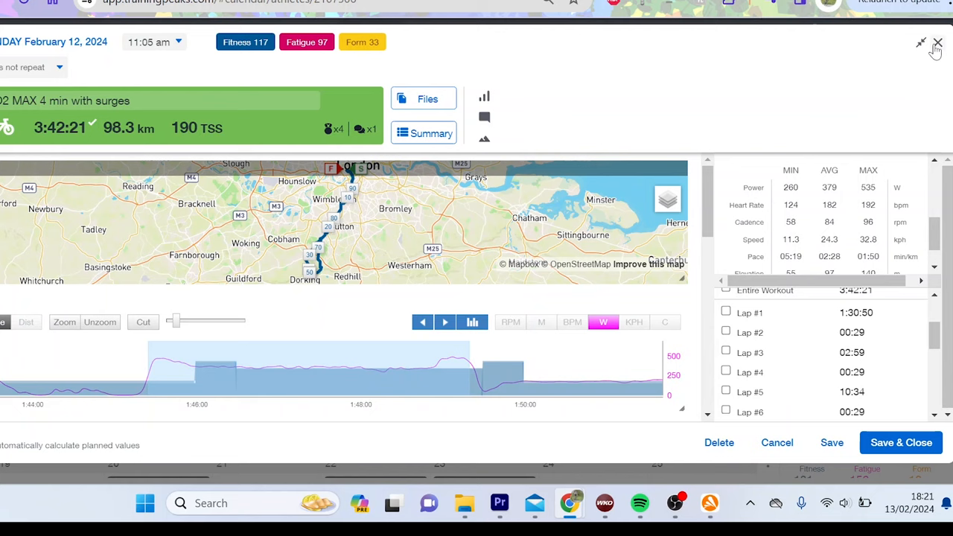
left_click(939, 42)
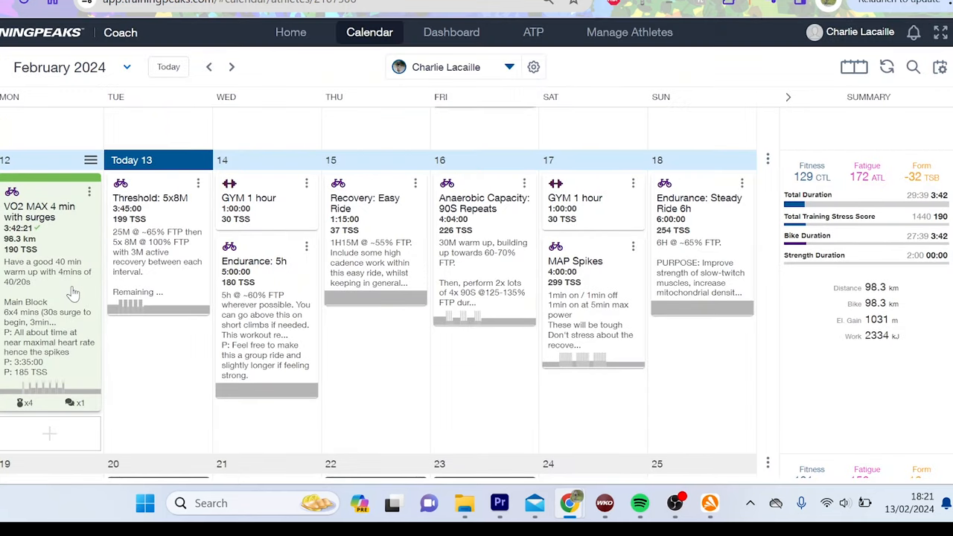
mouse_move(52, 324)
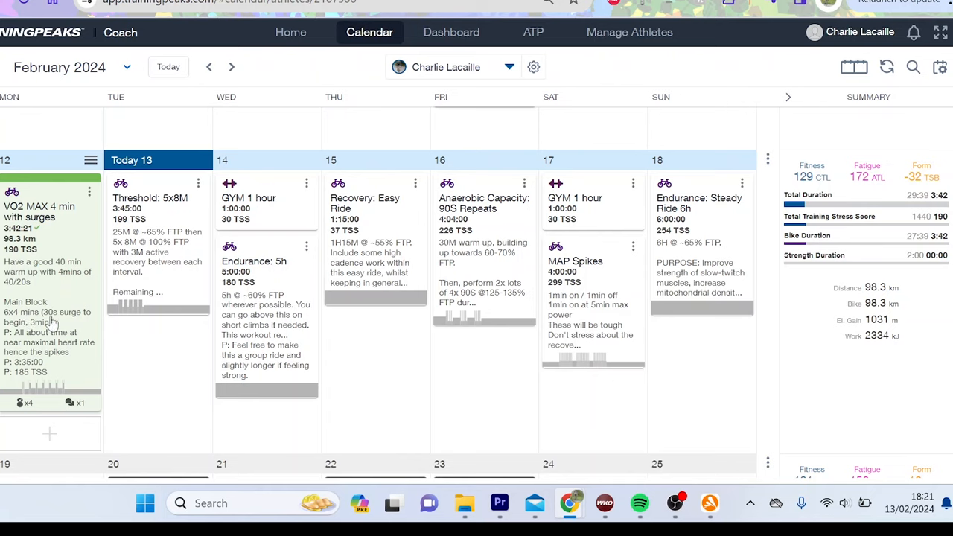
mouse_move(95, 229)
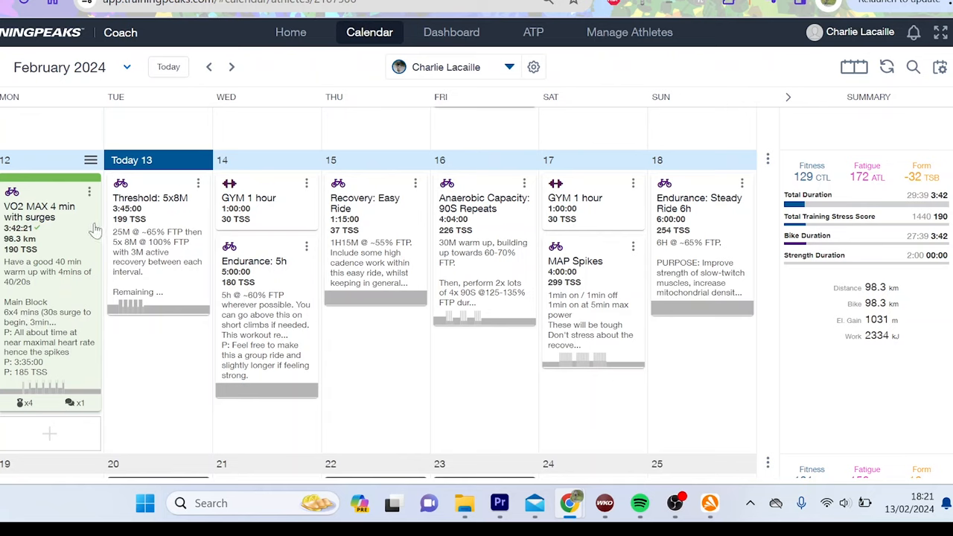
mouse_move(331, 282)
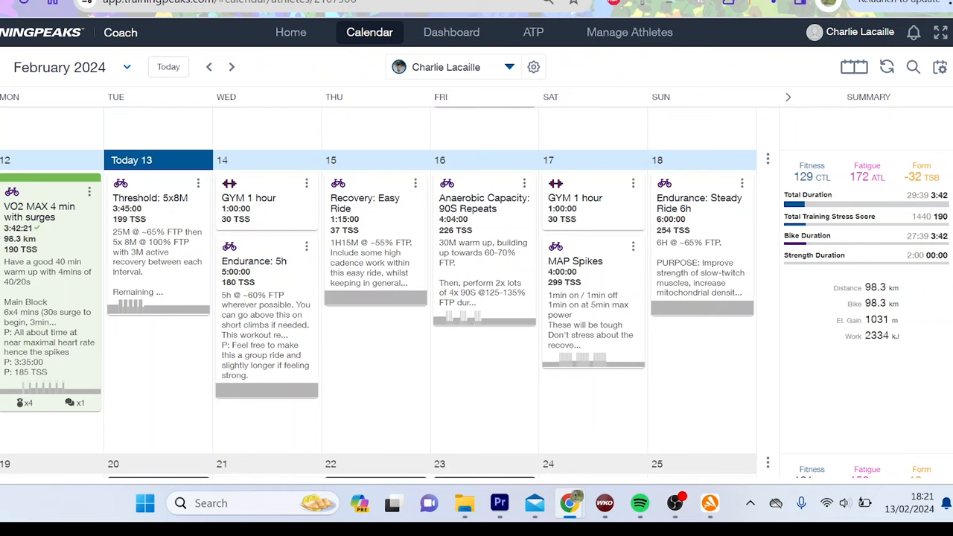
Scroll the calendar down to the planned week of 19–25 February.
scroll("down", 3)
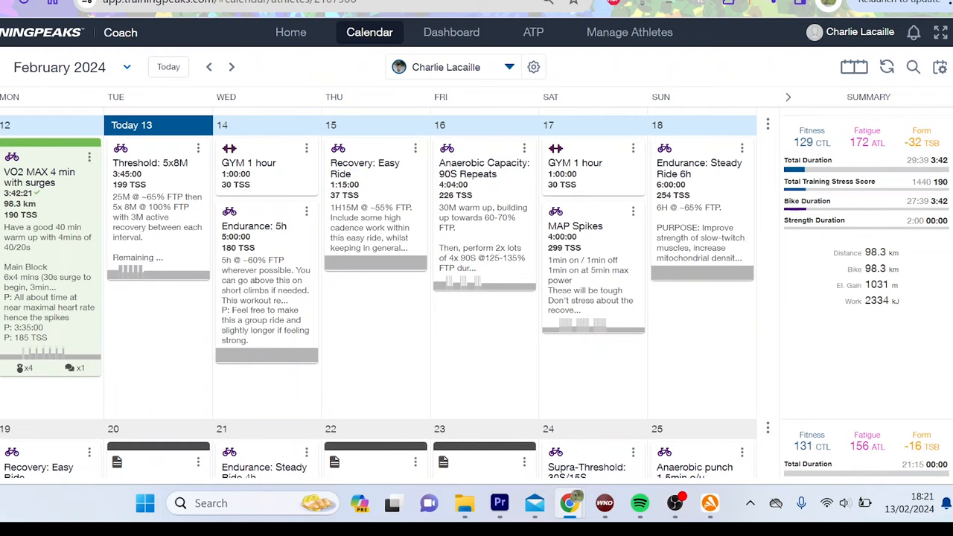
scroll("down", 3)
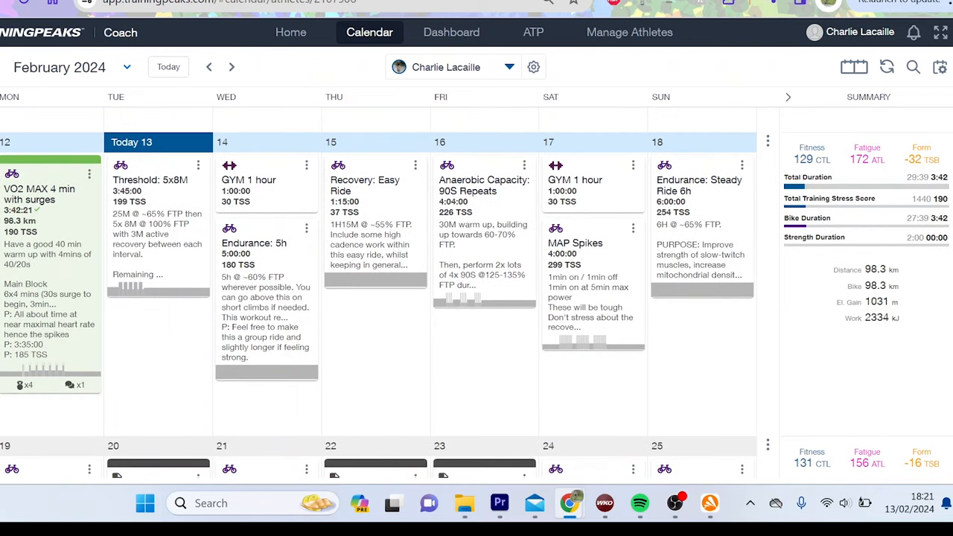
scroll("down", 3)
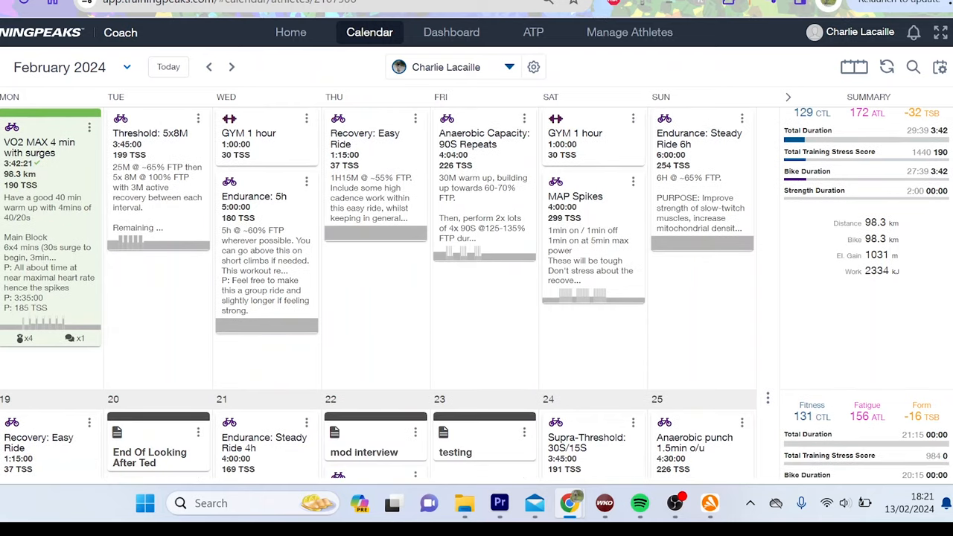
mouse_move(545, 185)
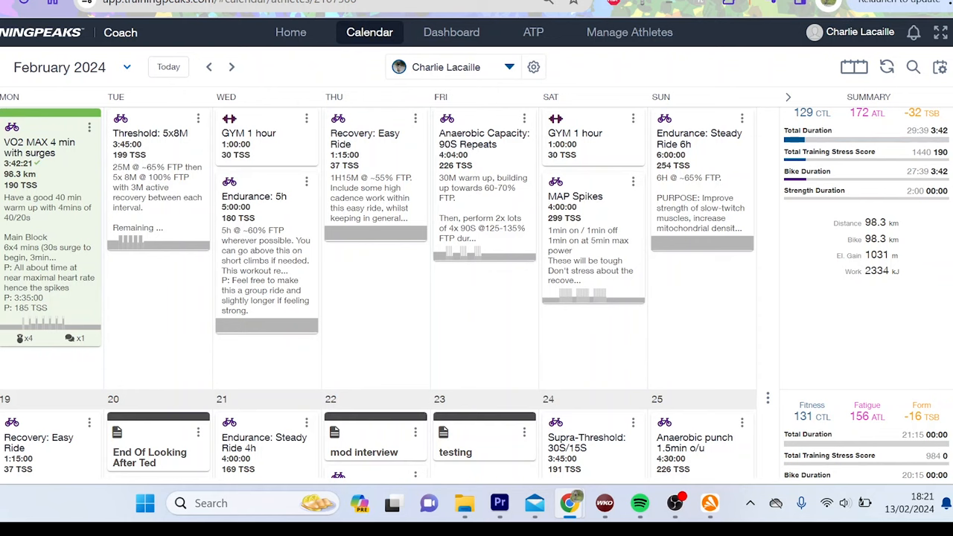
scroll("down", 3)
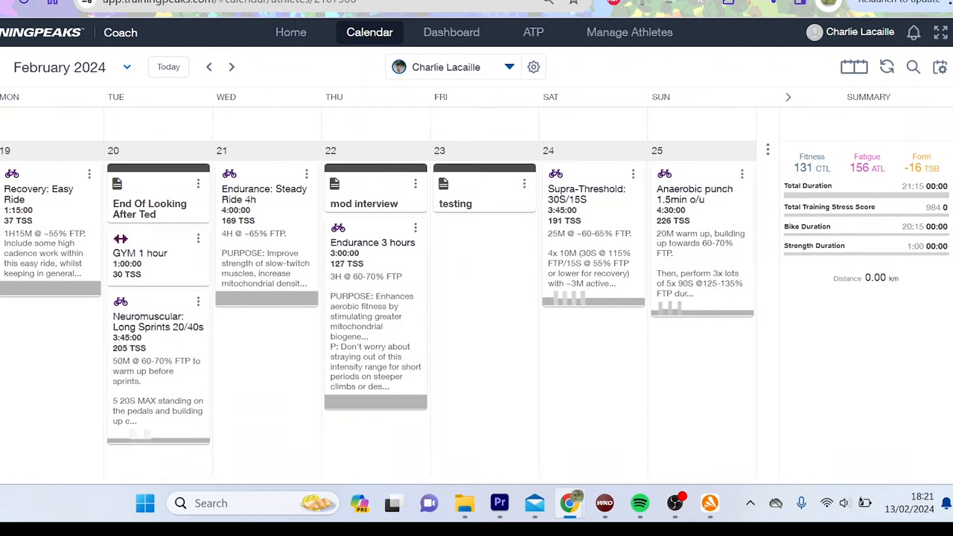
Look at the 24 and 25 February workouts, close them and scroll on into early March.
scroll("down", 3)
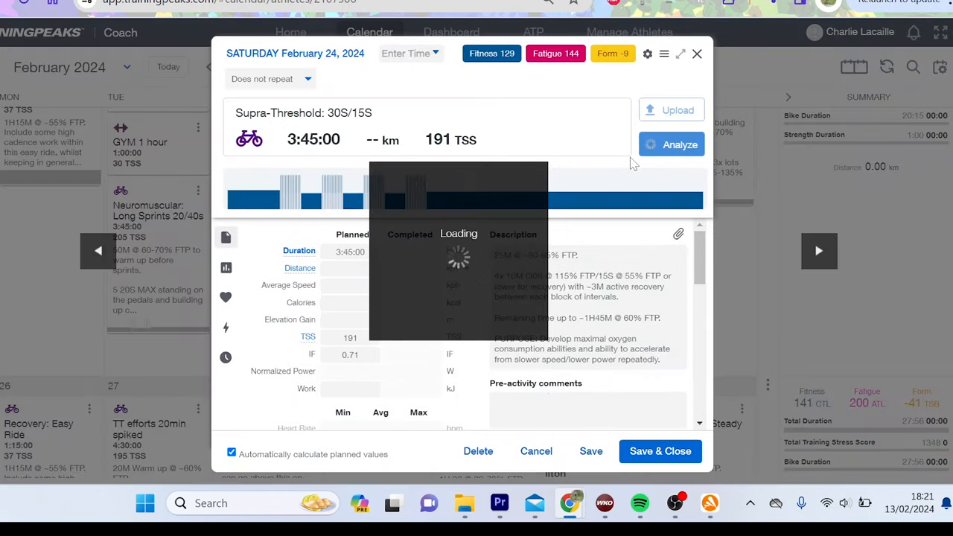
left_click(819, 250)
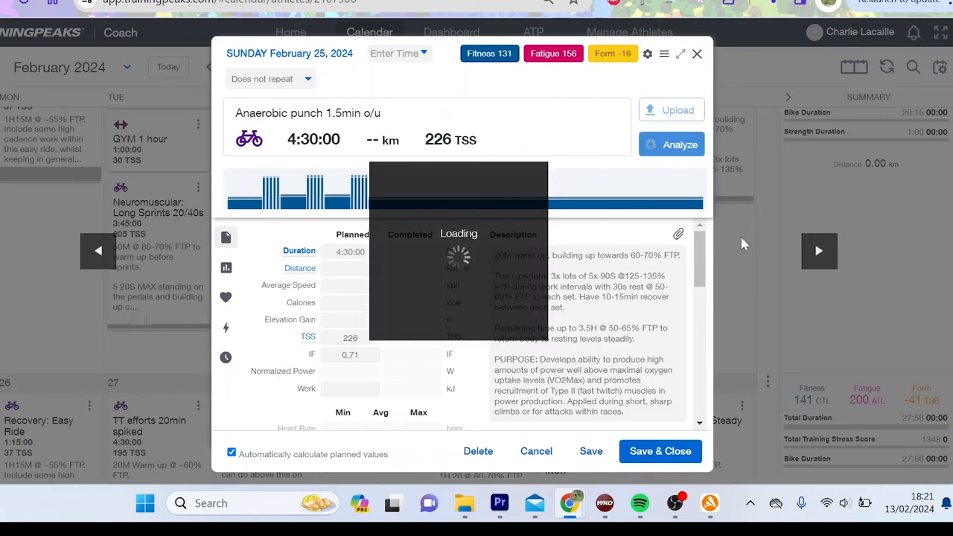
left_click(697, 54)
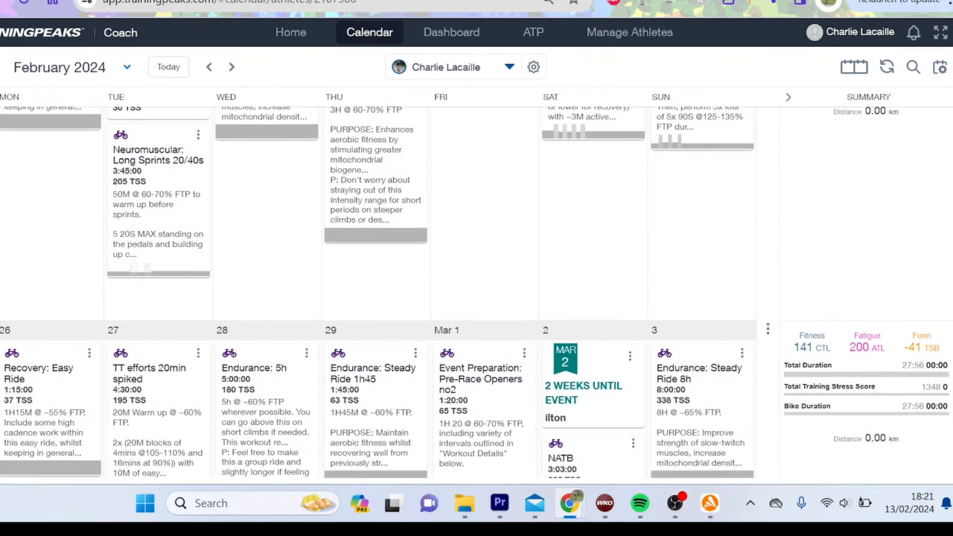
scroll("down", 3)
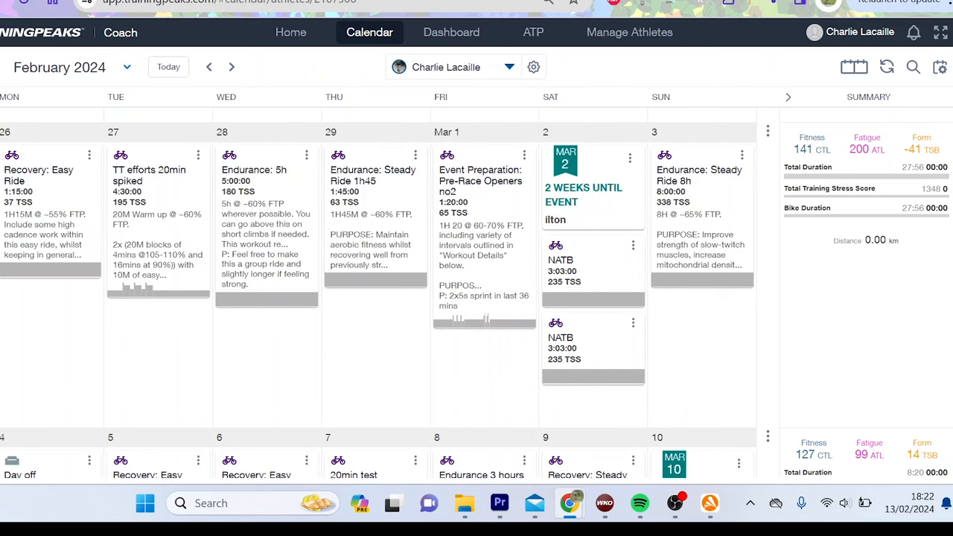
scroll("down", 3)
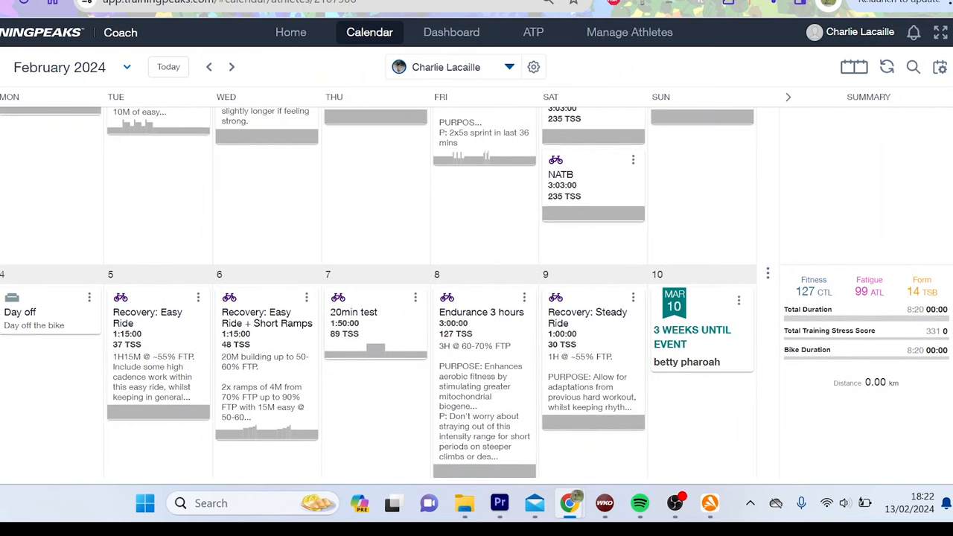
Preview the planned block out to the week of 11 March, then return to the current 12–18 February week.
scroll("down", 3)
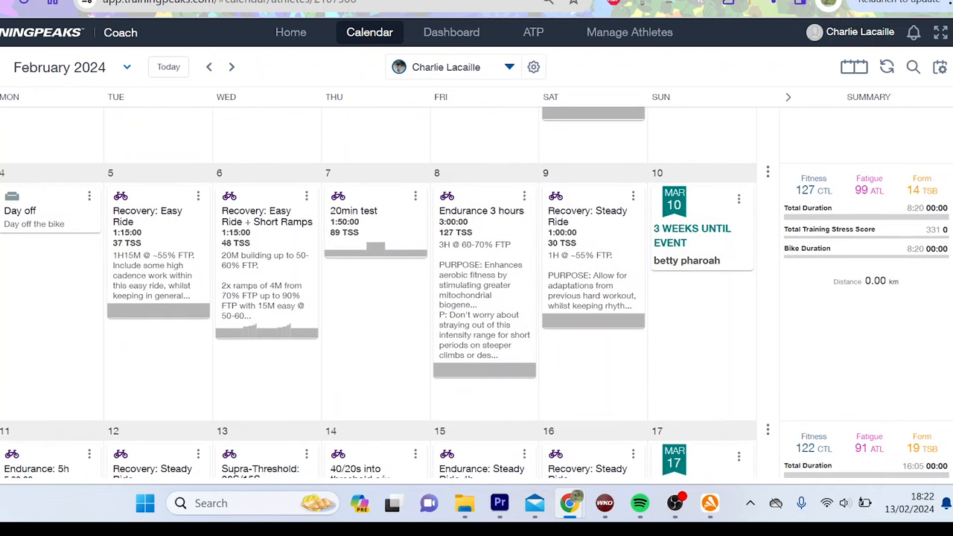
scroll("down", 3)
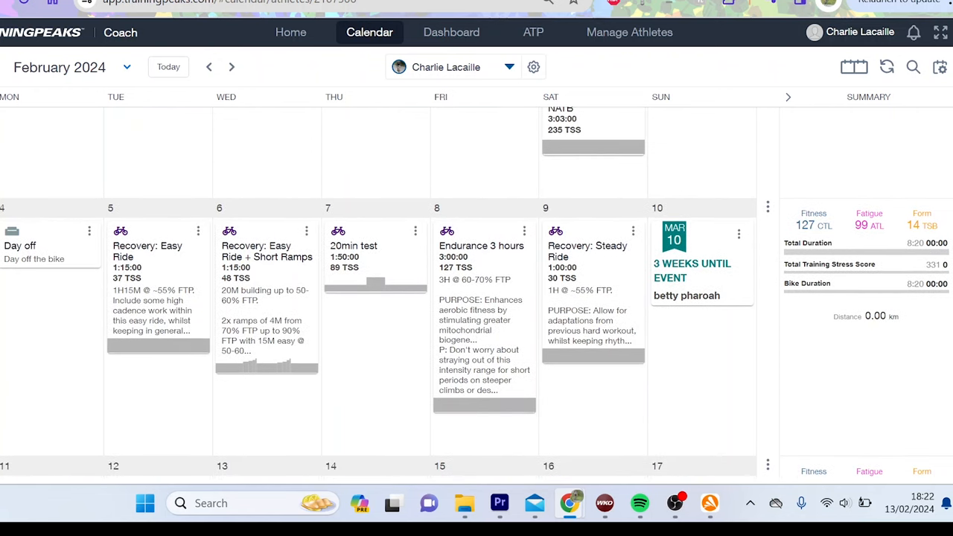
scroll("down", 3)
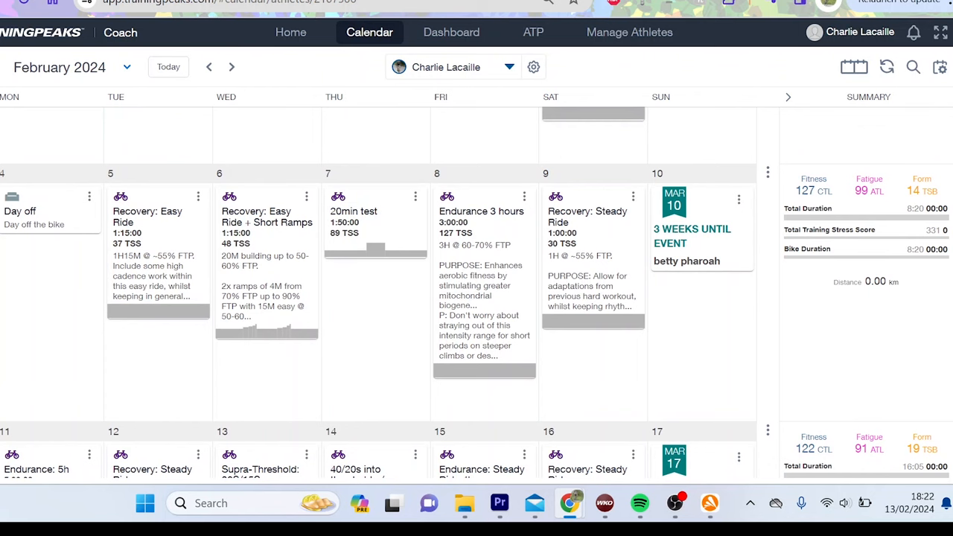
left_click(232, 67)
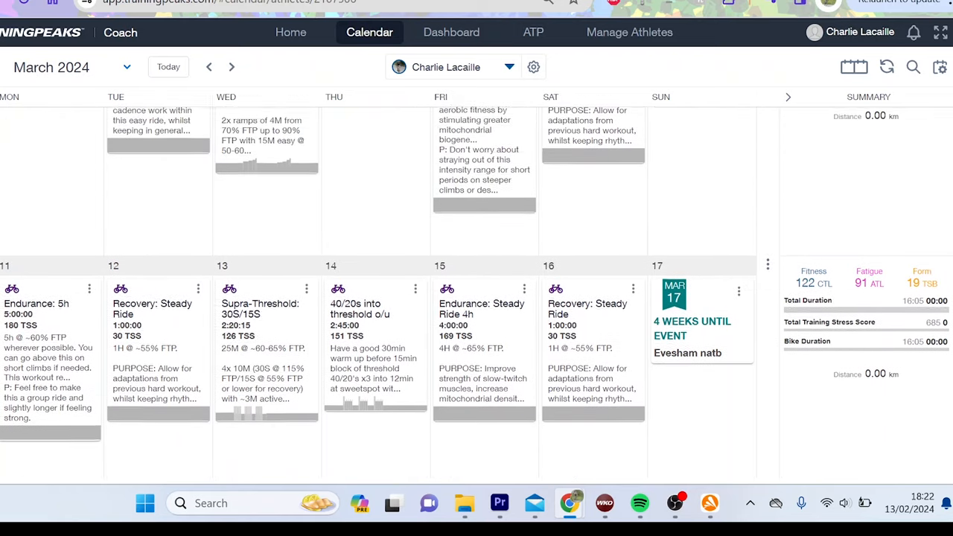
left_click(209, 67)
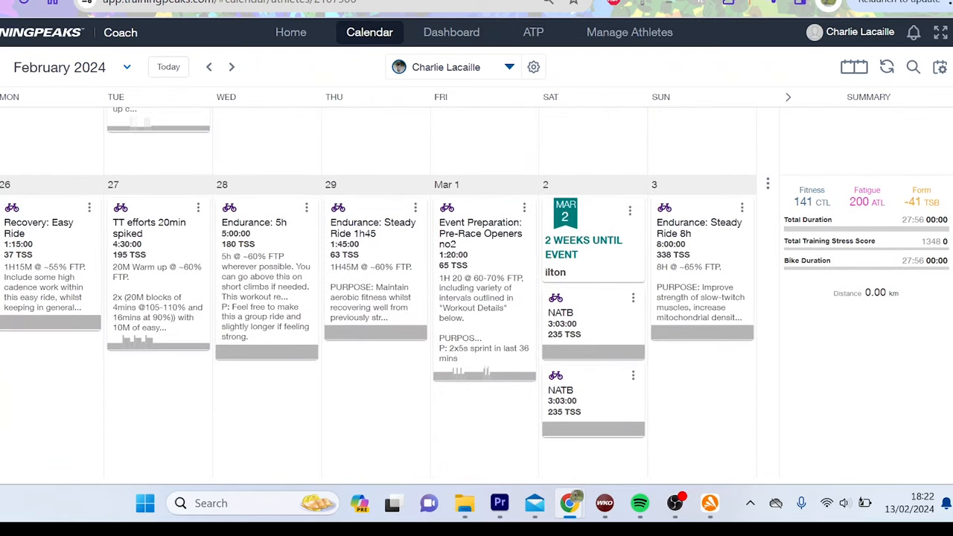
scroll("down", 3)
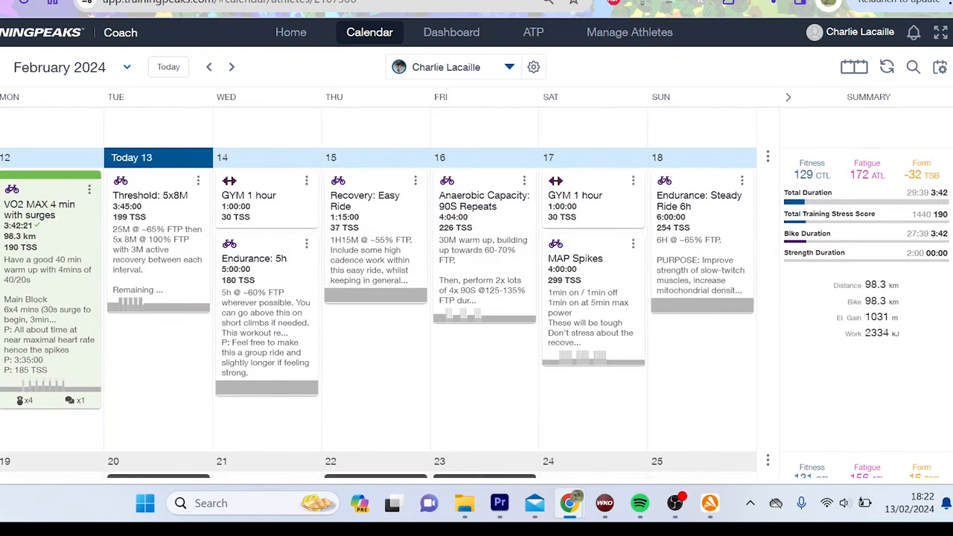
scroll("down", 3)
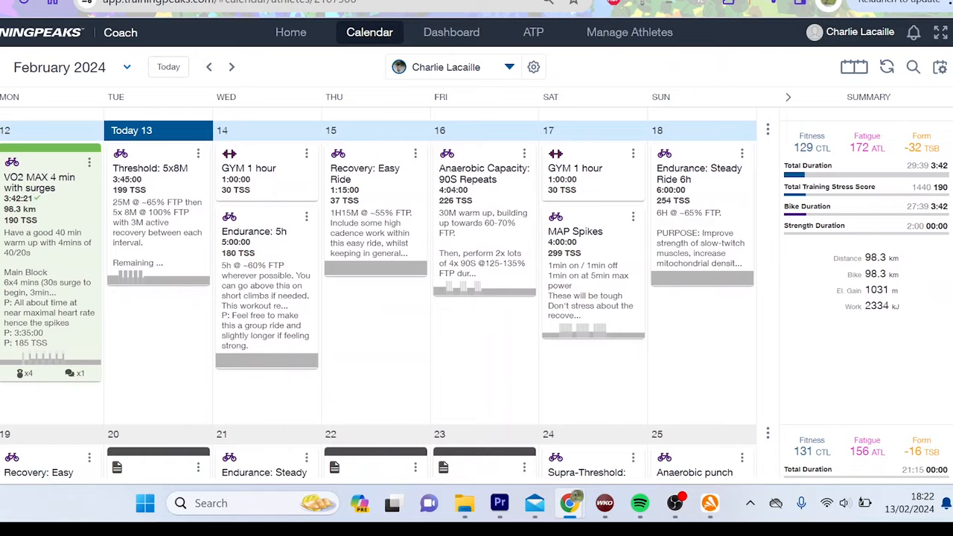